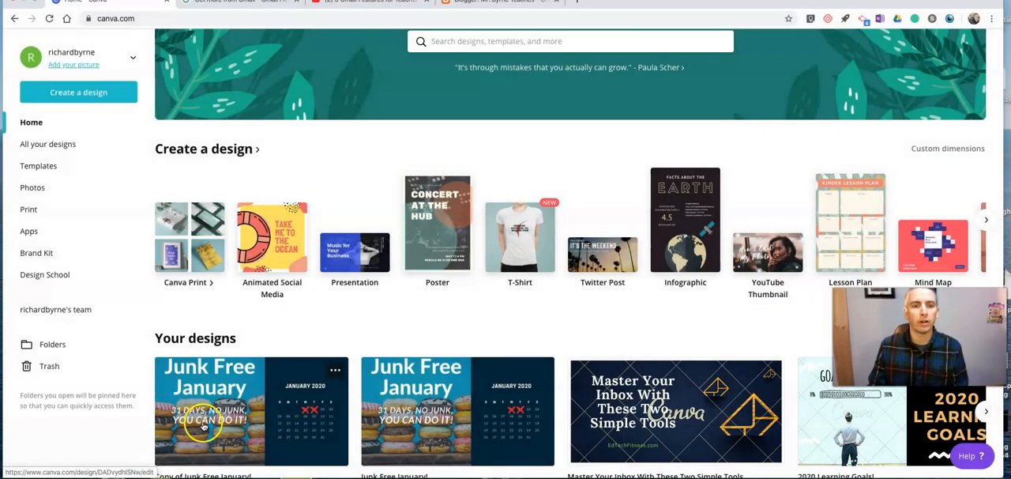
mouse_move(213, 225)
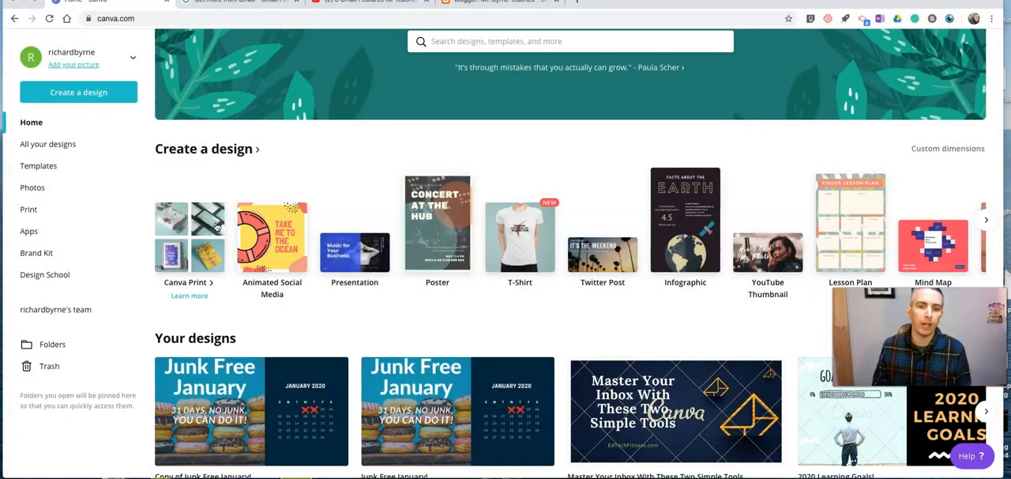
mouse_move(437, 238)
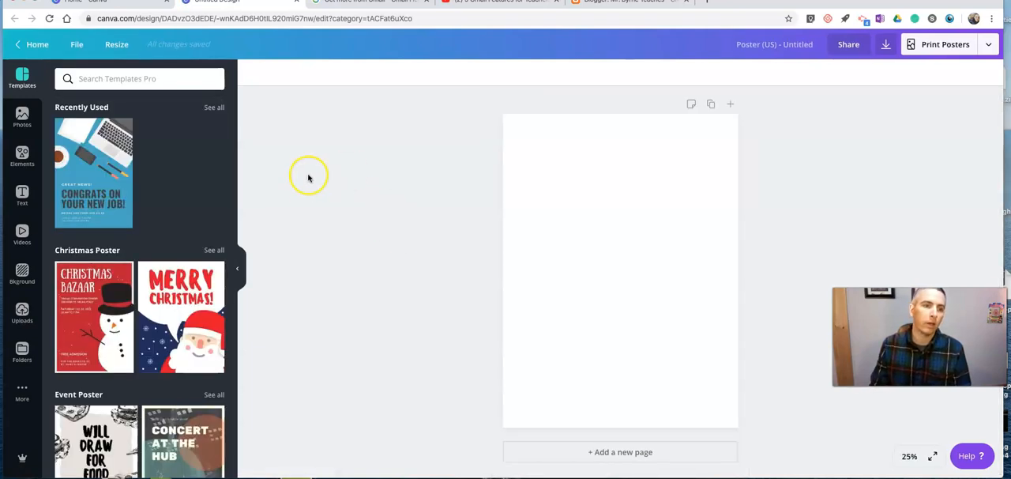
Browse the poster templates, then the Photos library's recent and trending images
scroll(down, 3)
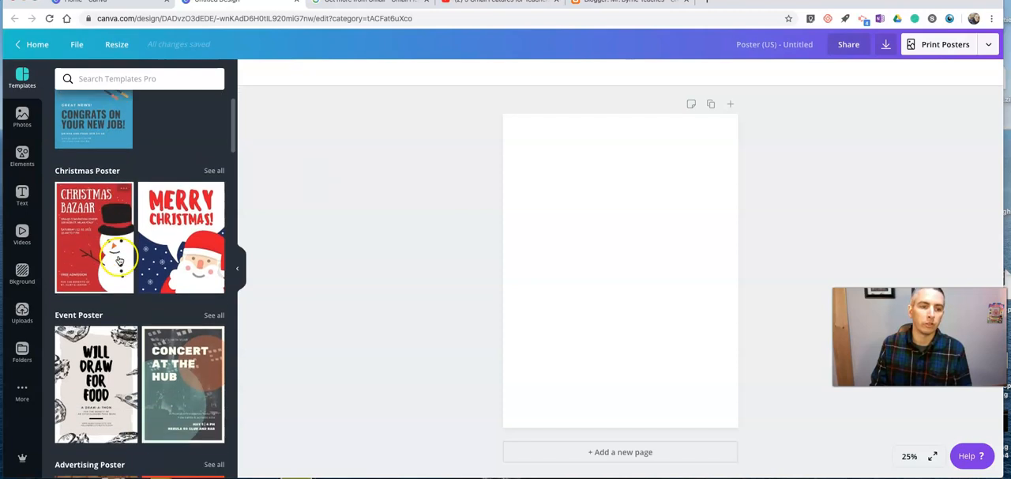
scroll(down, 3)
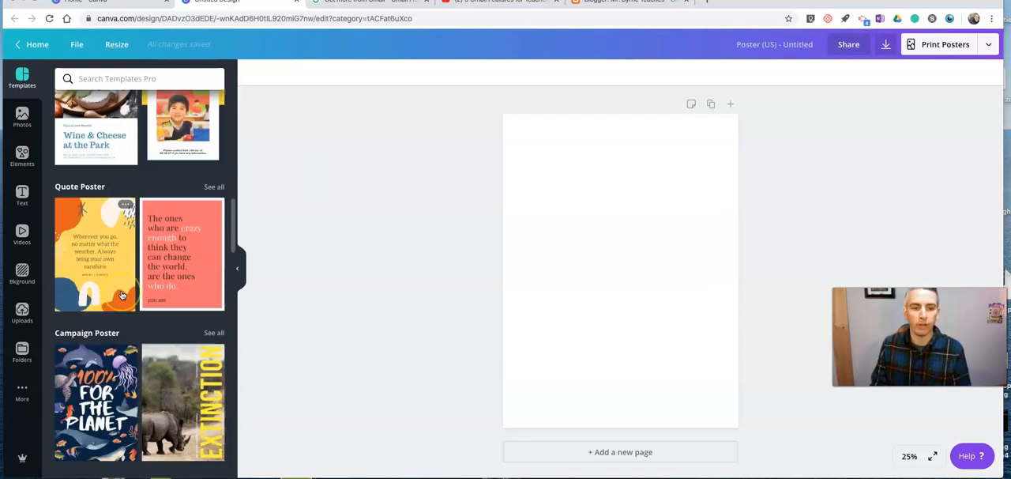
scroll(up, 3)
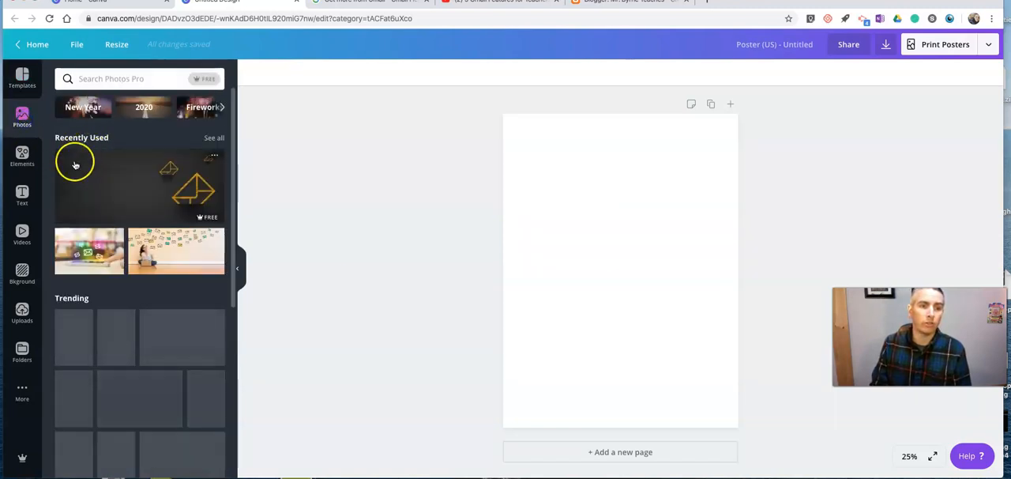
scroll(down, 3)
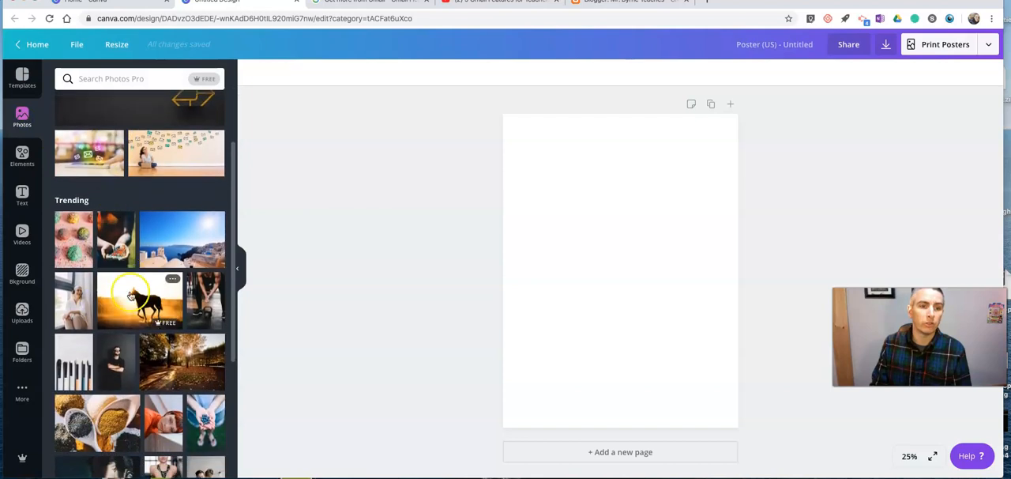
click(139, 299)
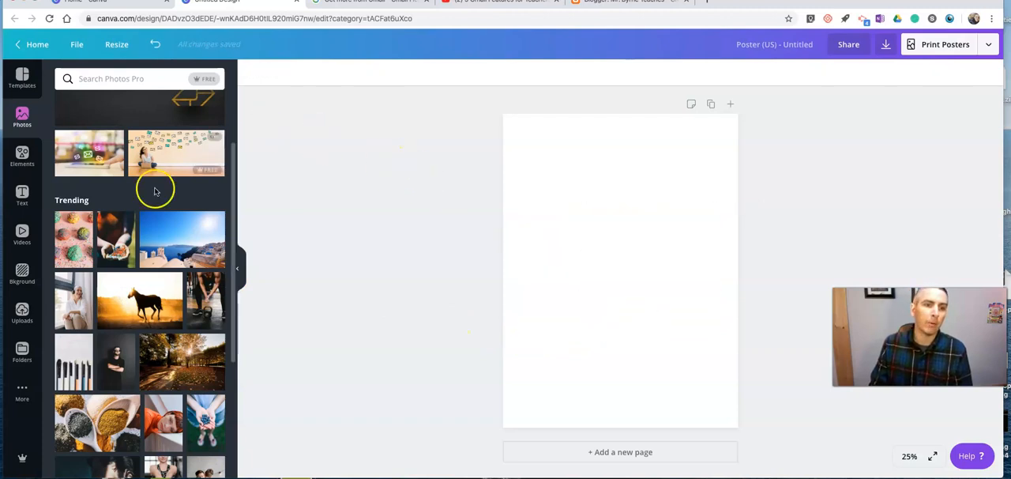
mouse_move(164, 204)
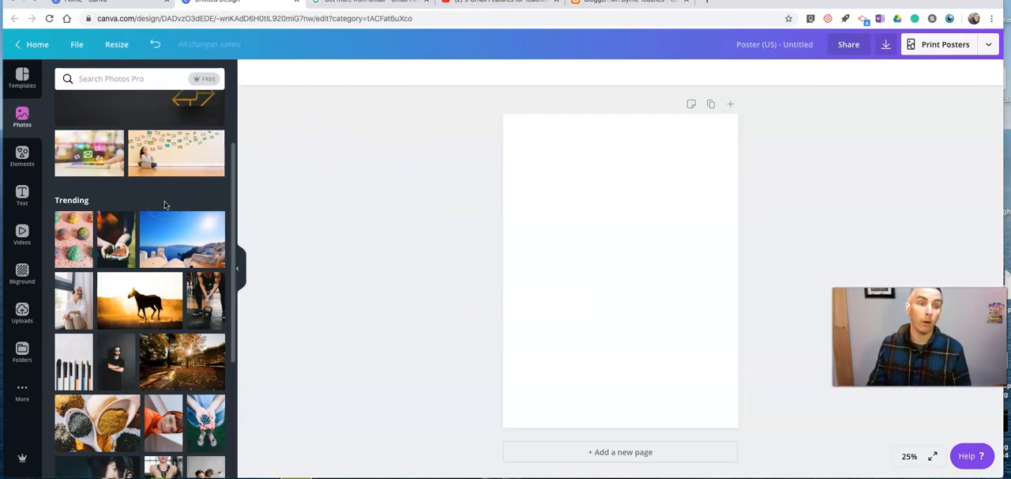
scroll(up, 3)
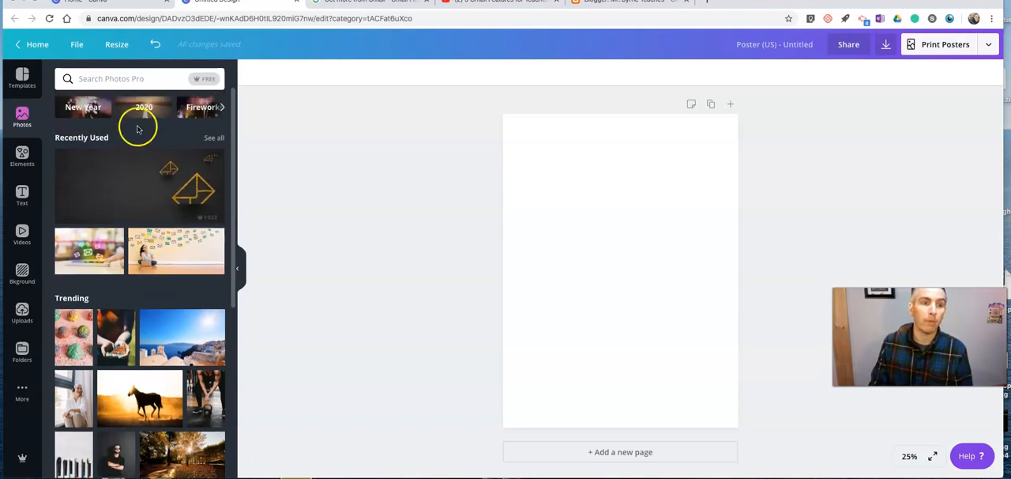
mouse_move(145, 180)
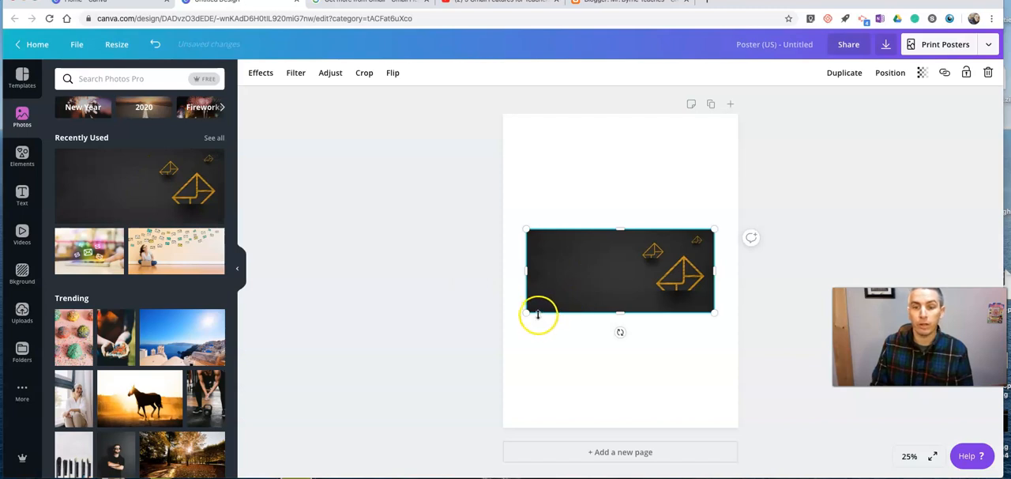
Stretch the dark envelope photo edge to edge across the poster's middle
drag(538, 314, 503, 325)
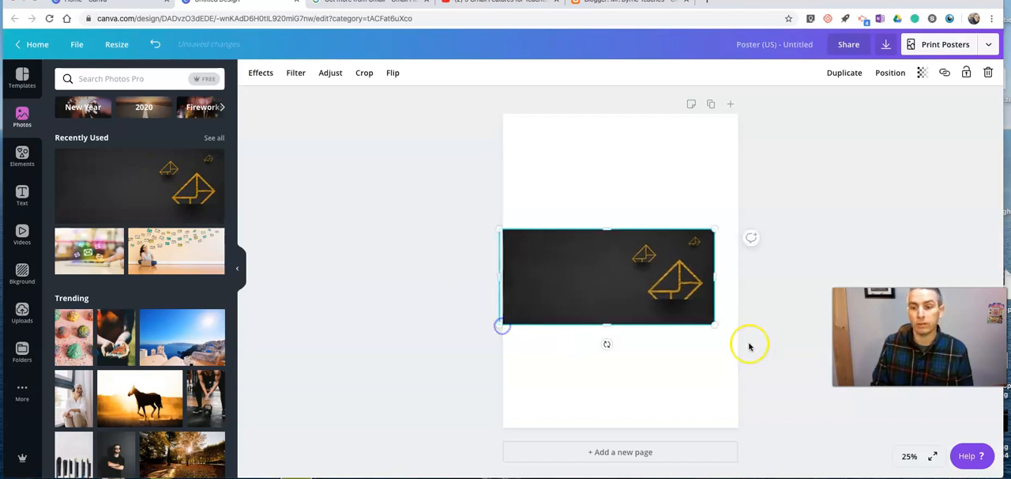
drag(502, 326, 733, 346)
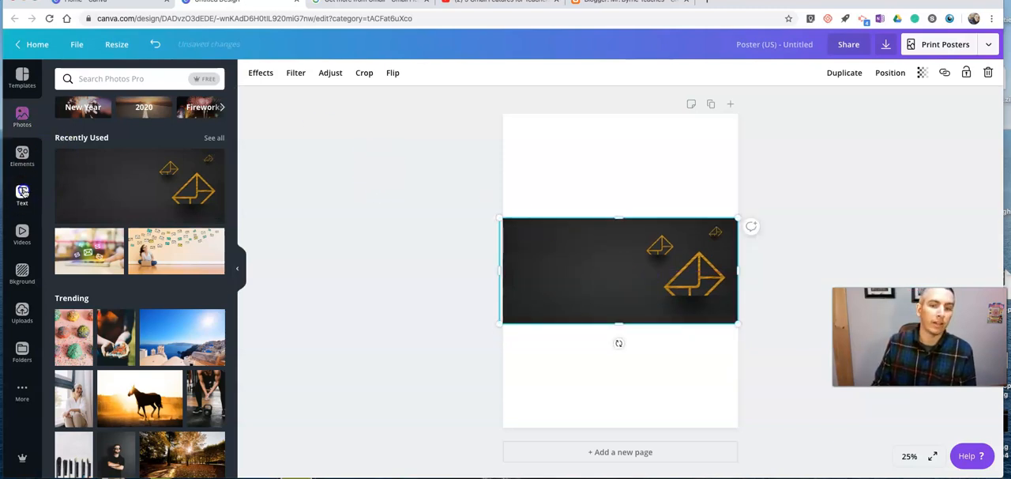
click(21, 195)
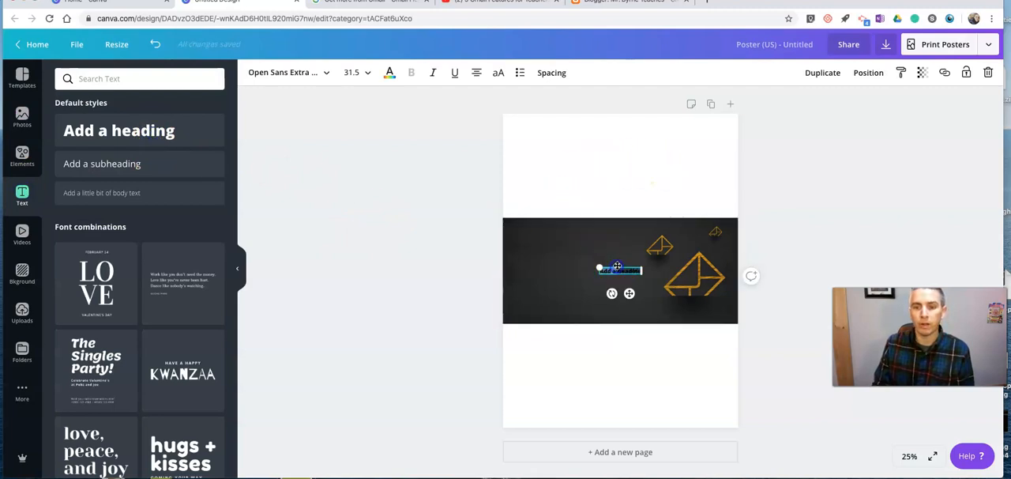
Title the poster '5 Gmail Tips You Should Master' at the top, in ABeeZee size 88
drag(618, 268, 618, 155)
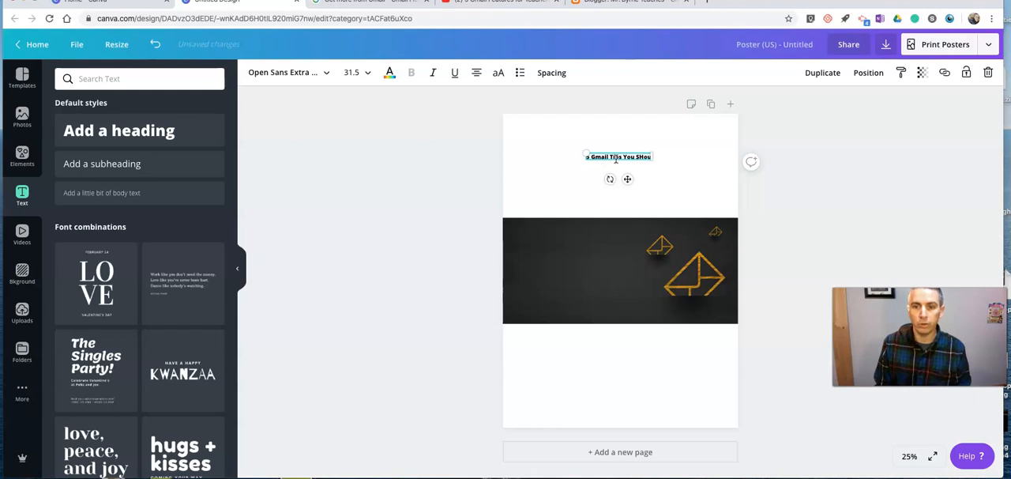
text(Should Mi)
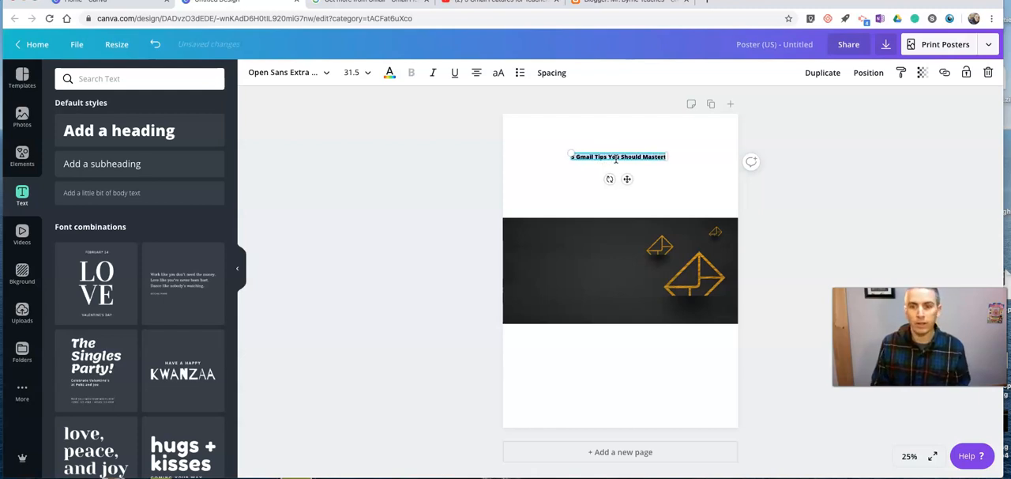
click(284, 72)
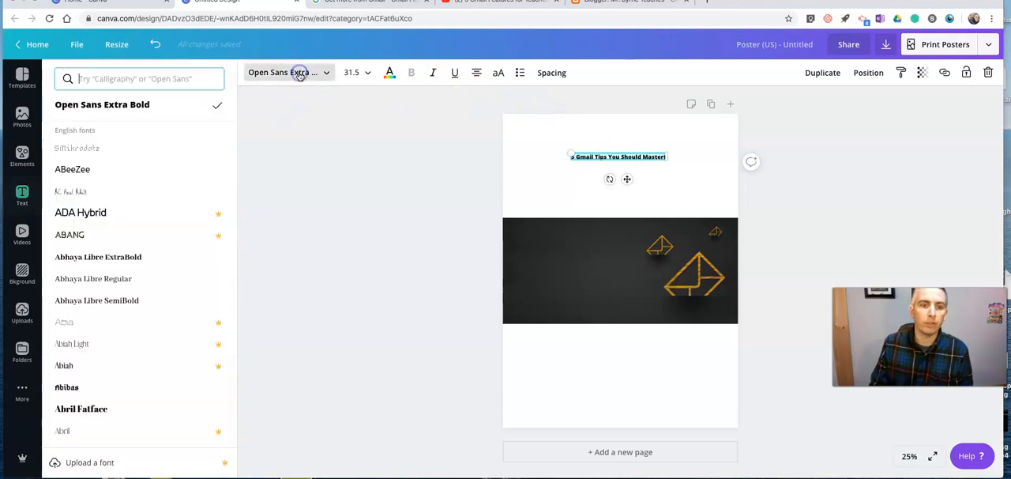
click(72, 169)
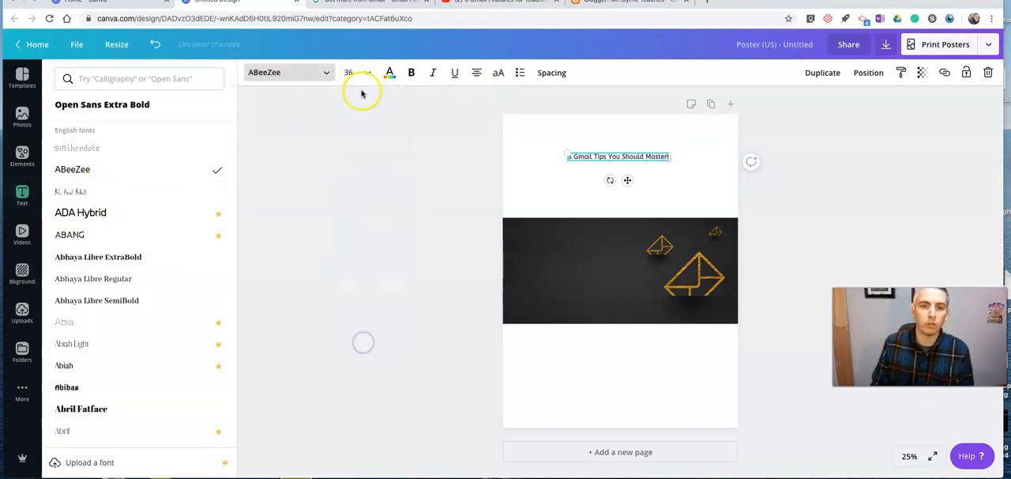
click(348, 71)
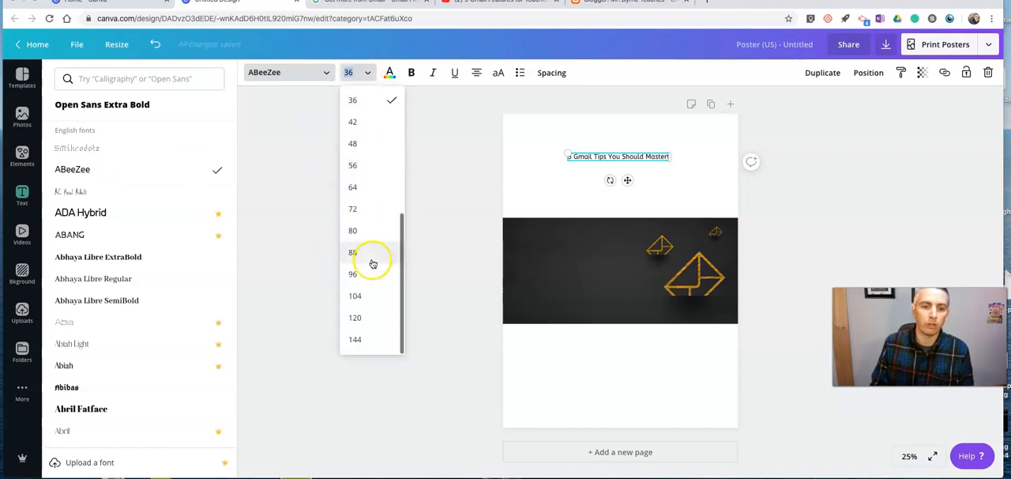
click(353, 251)
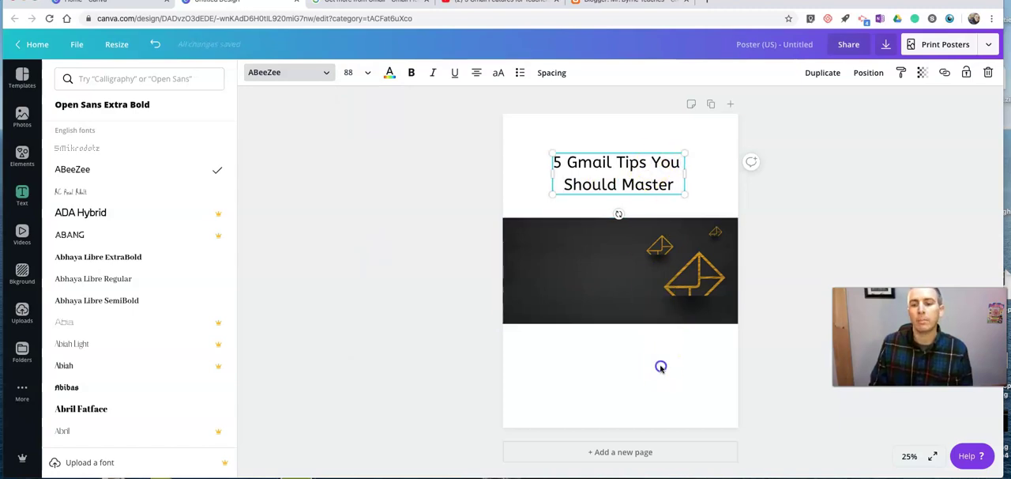
click(21, 195)
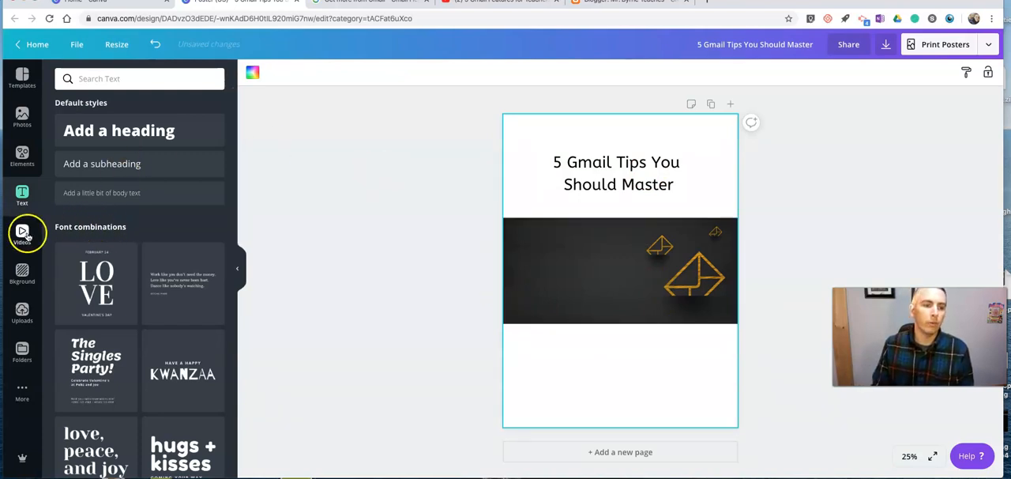
Add the Business typing stock video and crop the envelope photo to make room for it
click(21, 233)
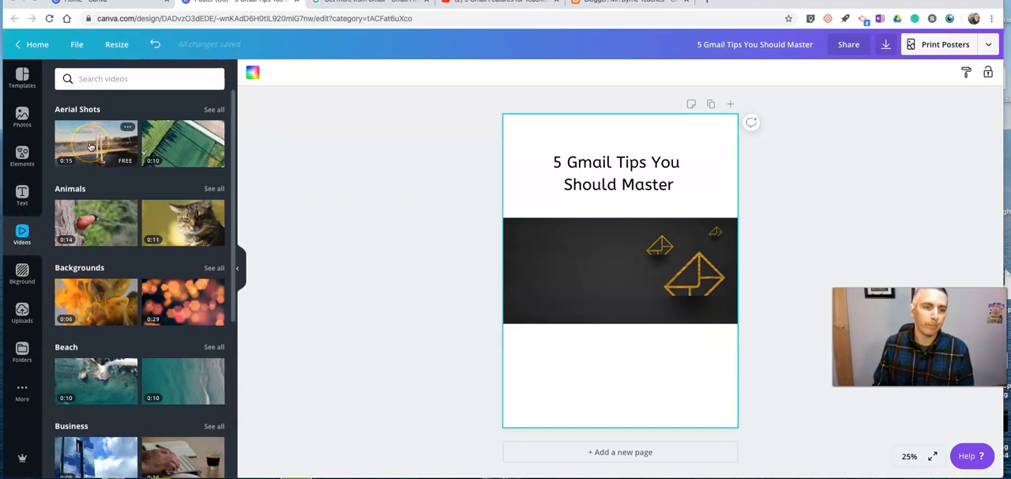
scroll(down, 3)
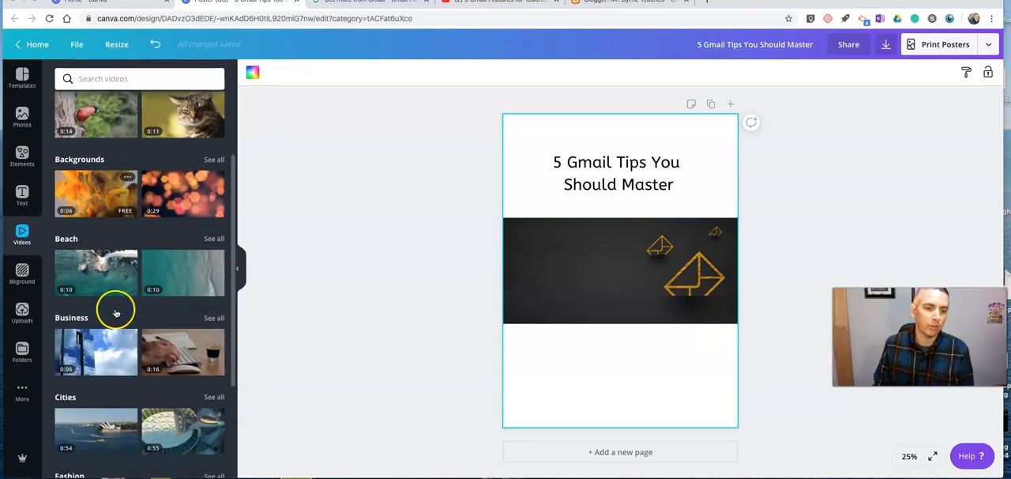
scroll(down, 3)
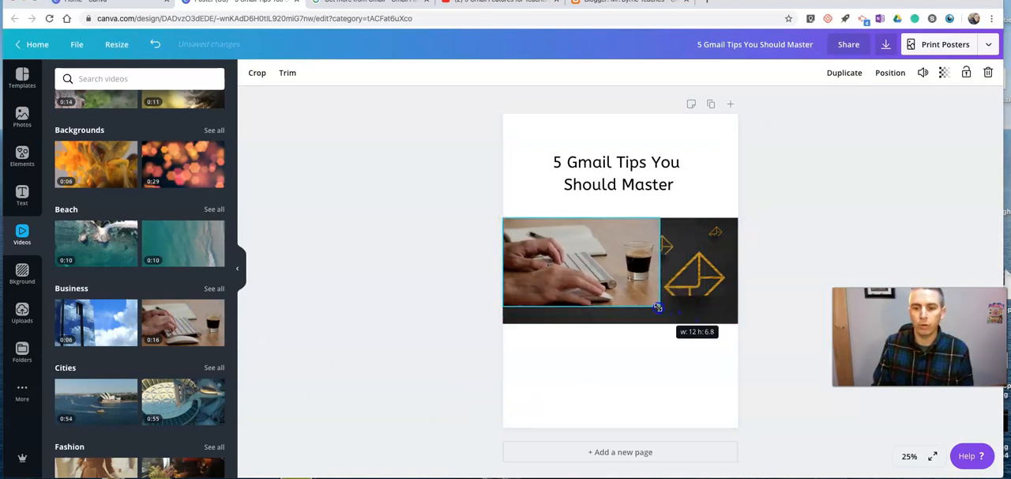
drag(658, 307, 640, 295)
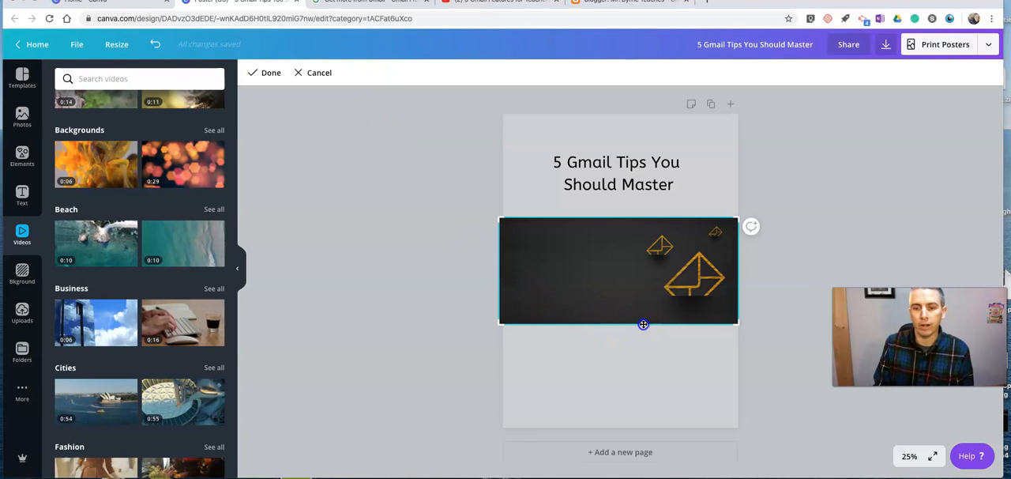
drag(642, 324, 503, 310)
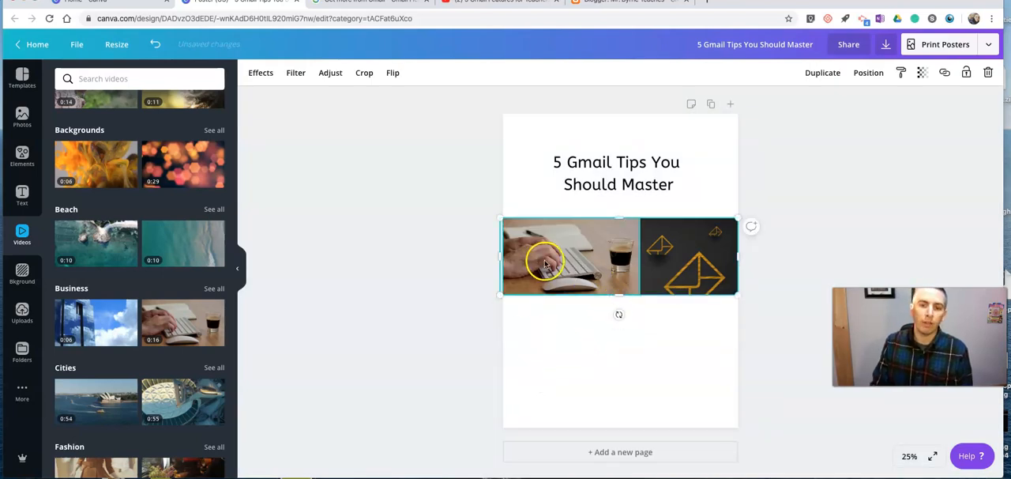
click(570, 357)
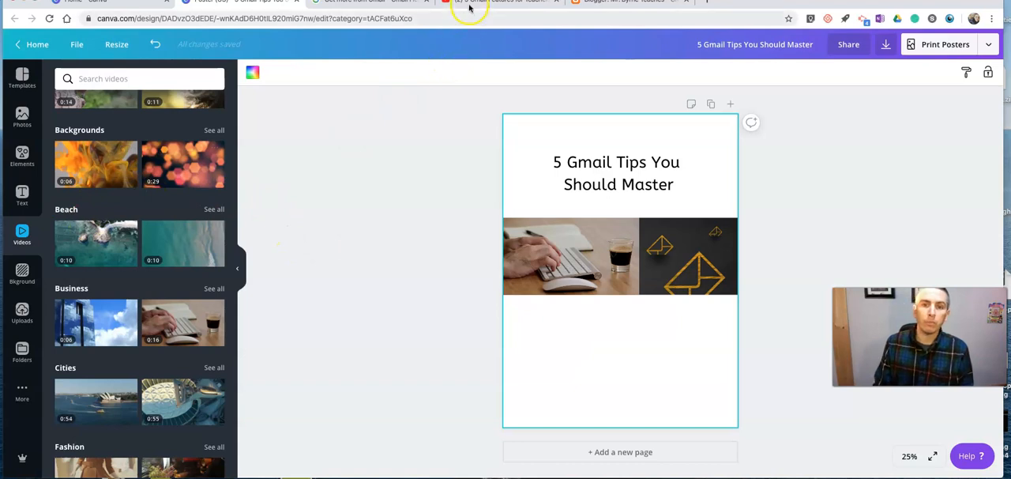
Copy the youtu.be share link for '5 Gmail Features for Teachers' on YouTube
click(498, 3)
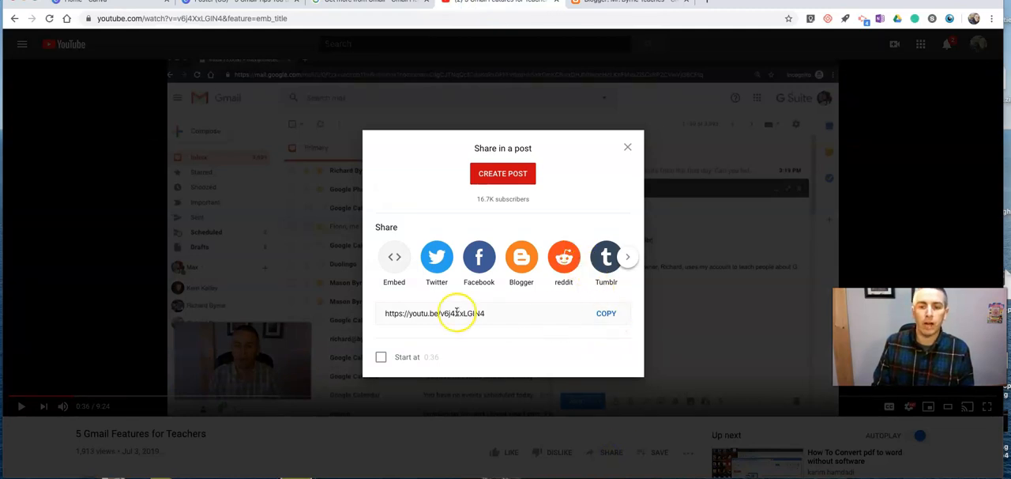
click(606, 313)
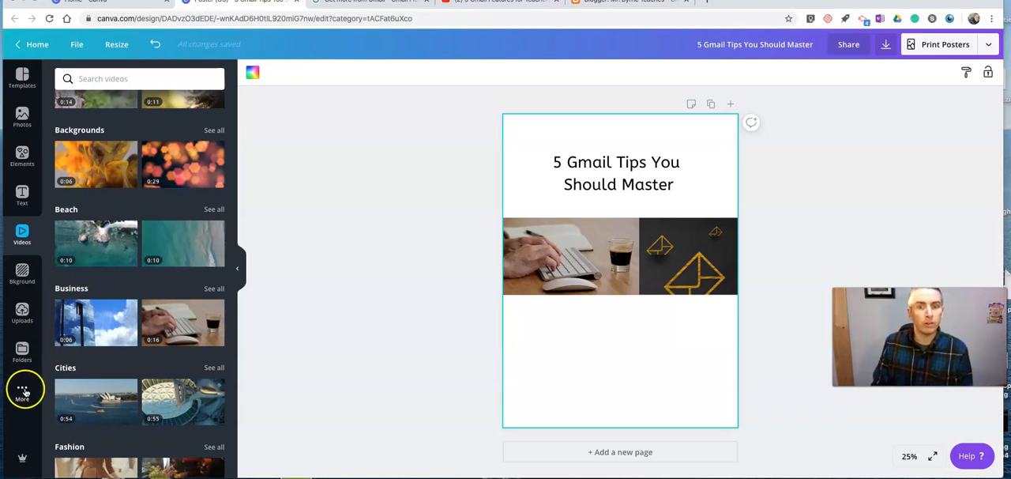
click(21, 391)
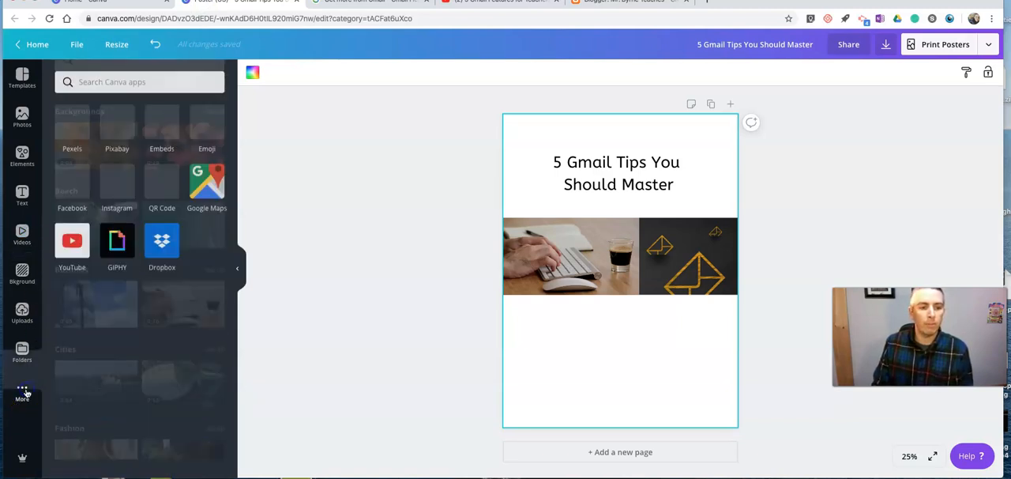
scroll(up, 3)
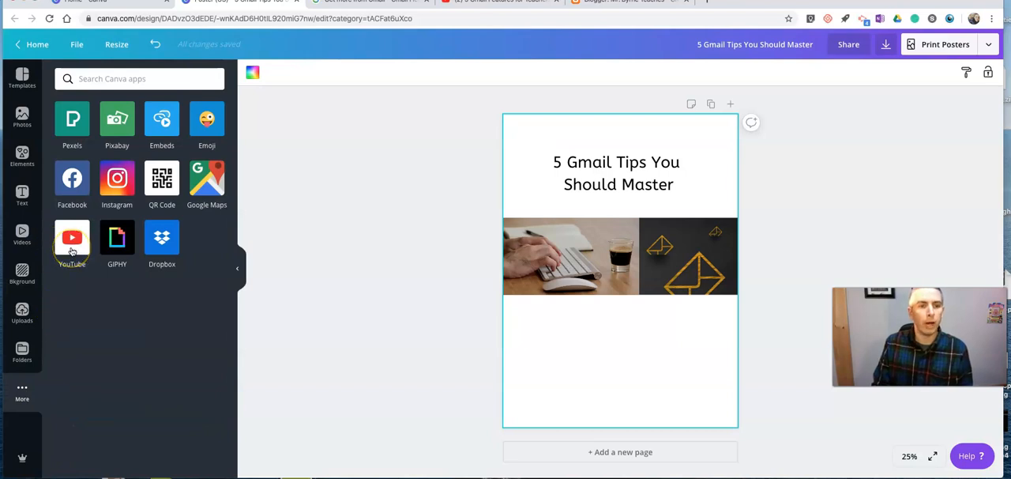
click(72, 241)
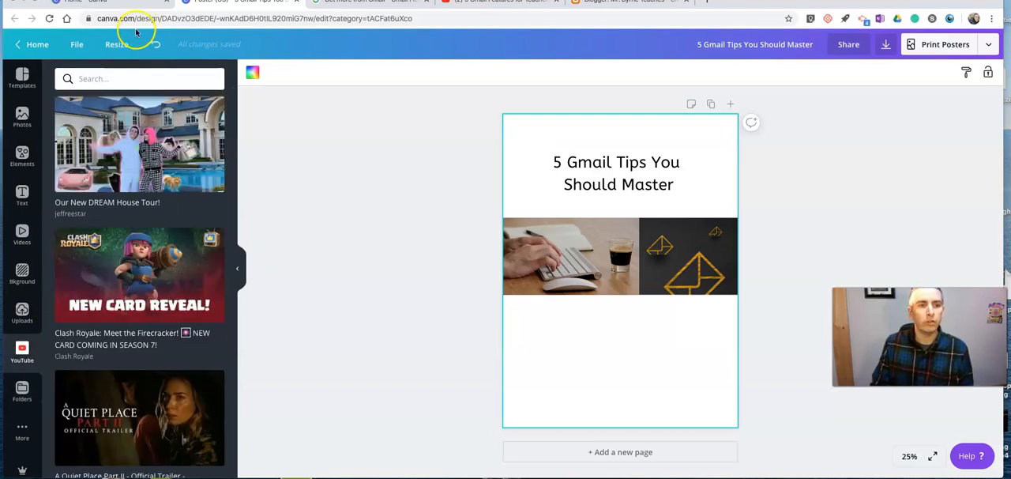
click(110, 78)
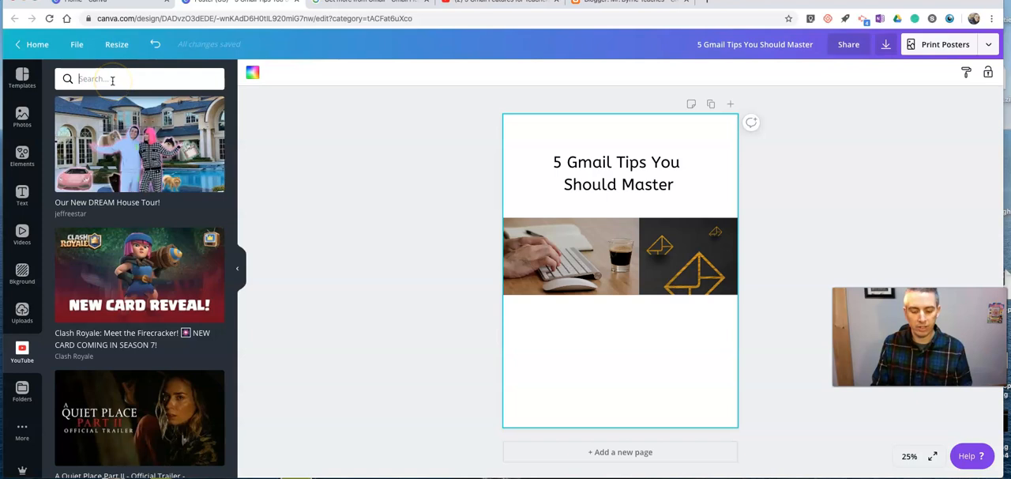
text(https://youtu.be/v6j4XxLGIN4)
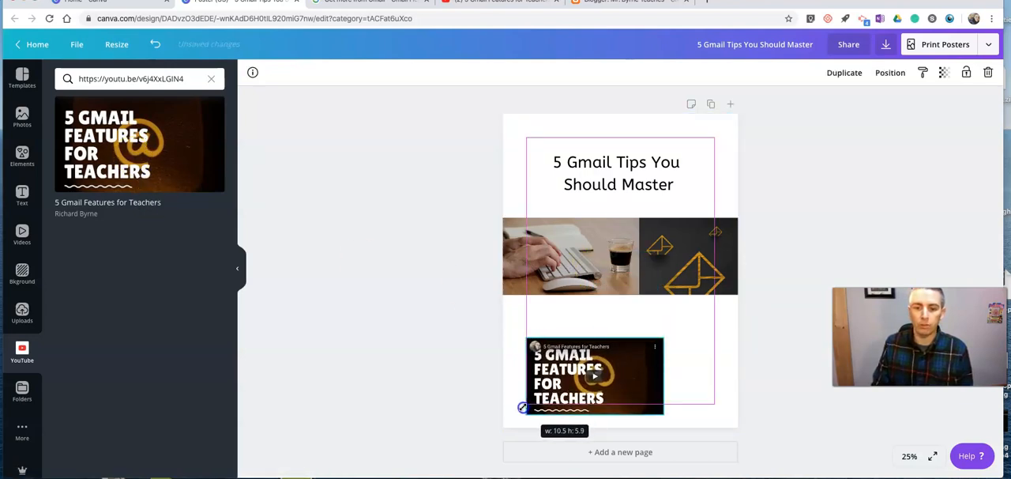
drag(523, 406, 708, 310)
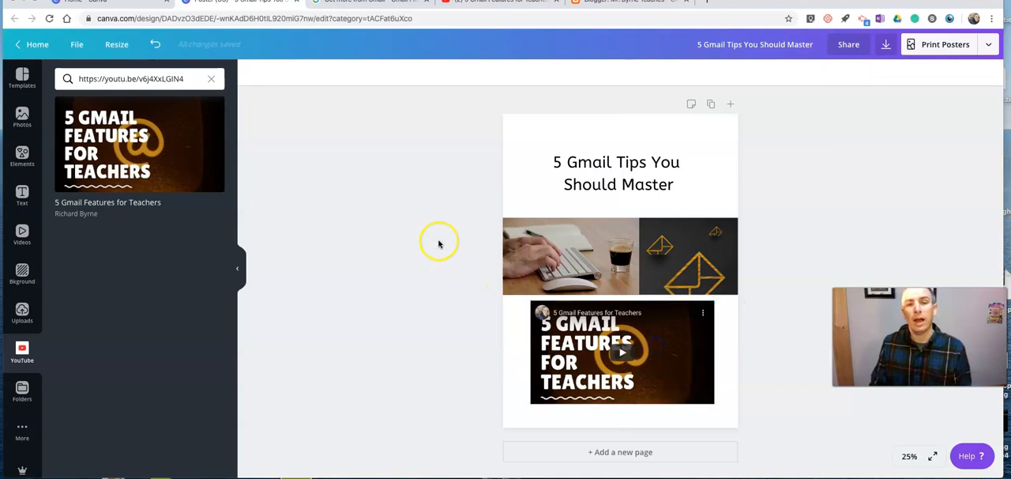
mouse_move(437, 247)
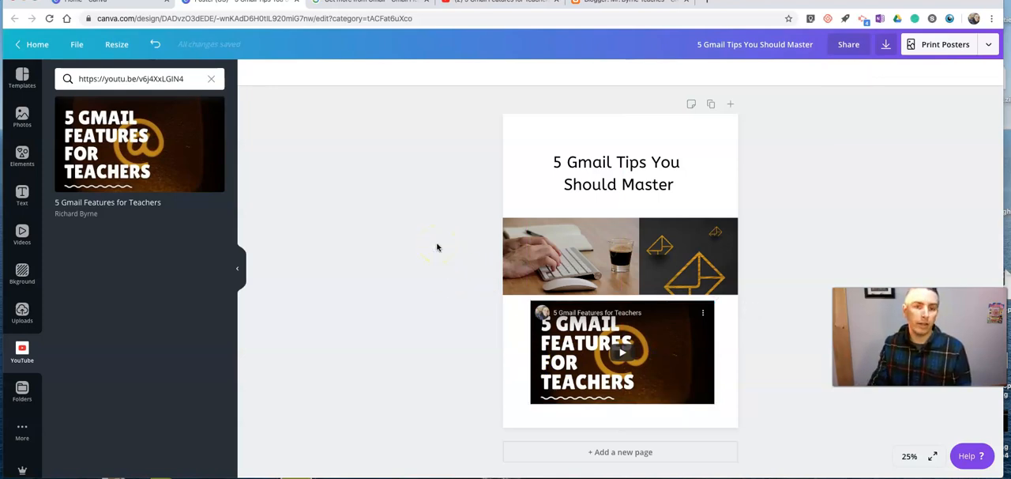
mouse_move(443, 219)
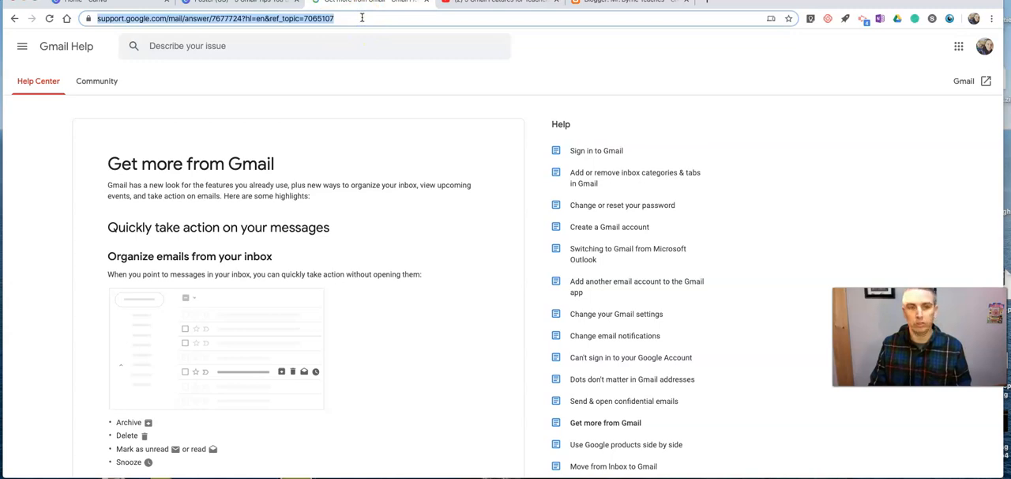
click(261, 2)
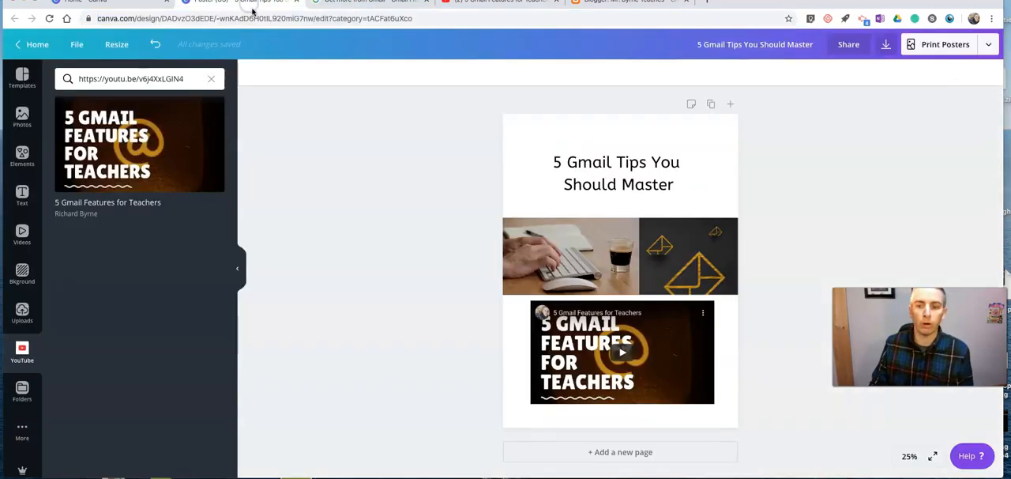
Add a 'Learn more here' text line beneath the video at font size 48
click(620, 268)
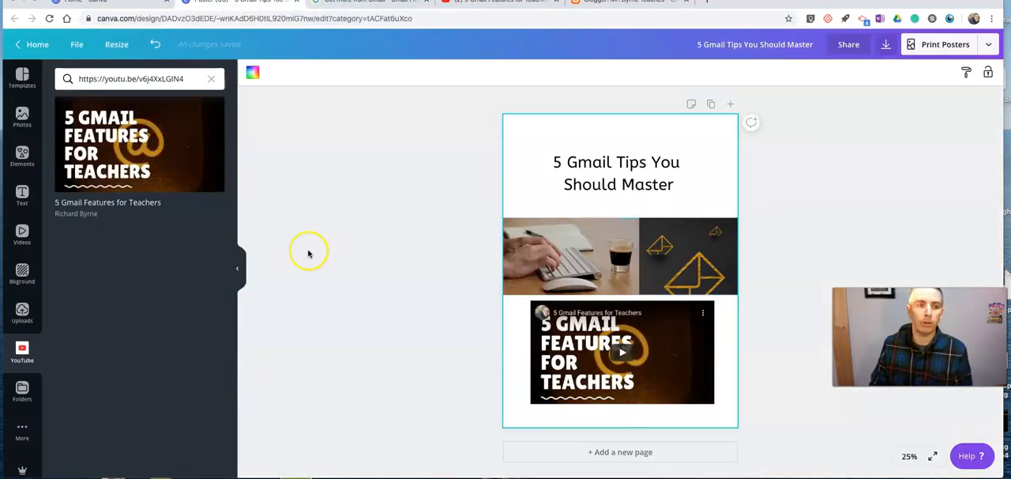
click(21, 196)
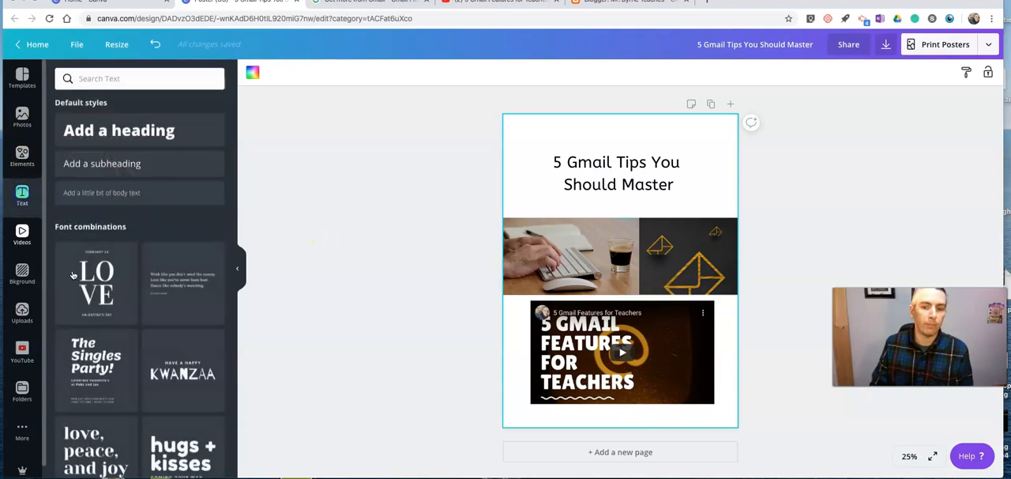
click(621, 351)
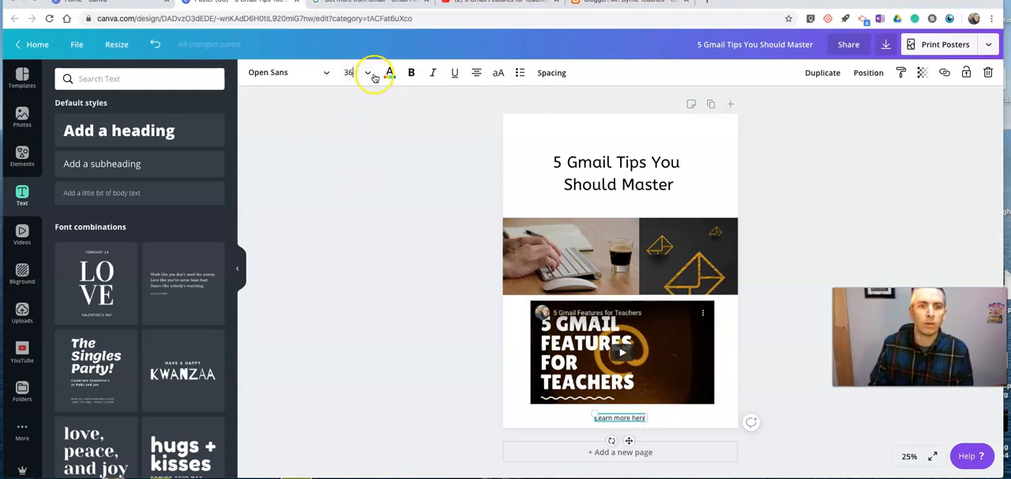
click(367, 72)
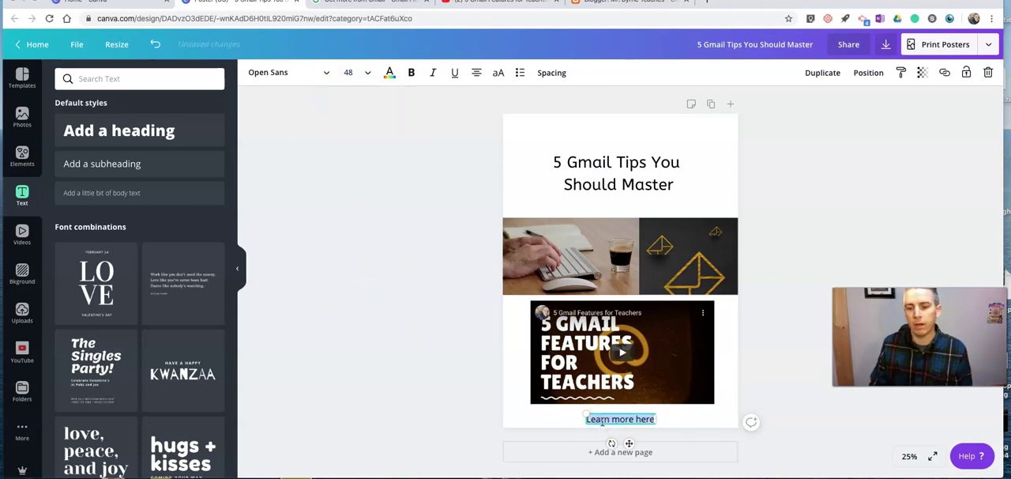
mouse_move(875, 85)
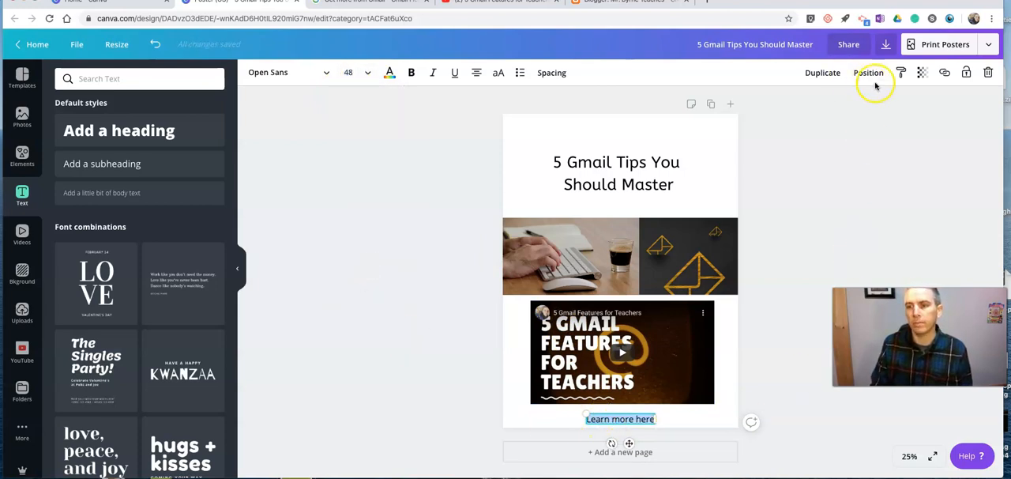
Link the 'Learn more here' text to the Gmail help page
click(945, 72)
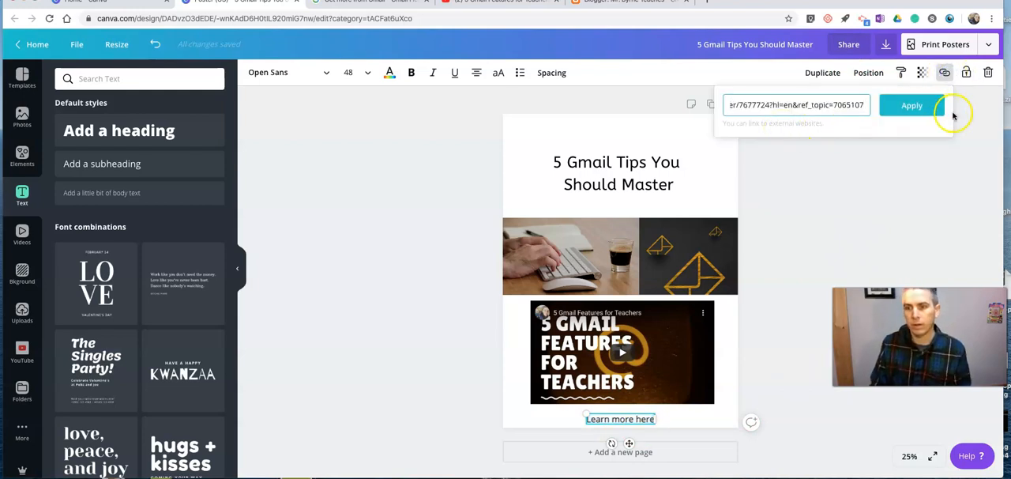
click(911, 105)
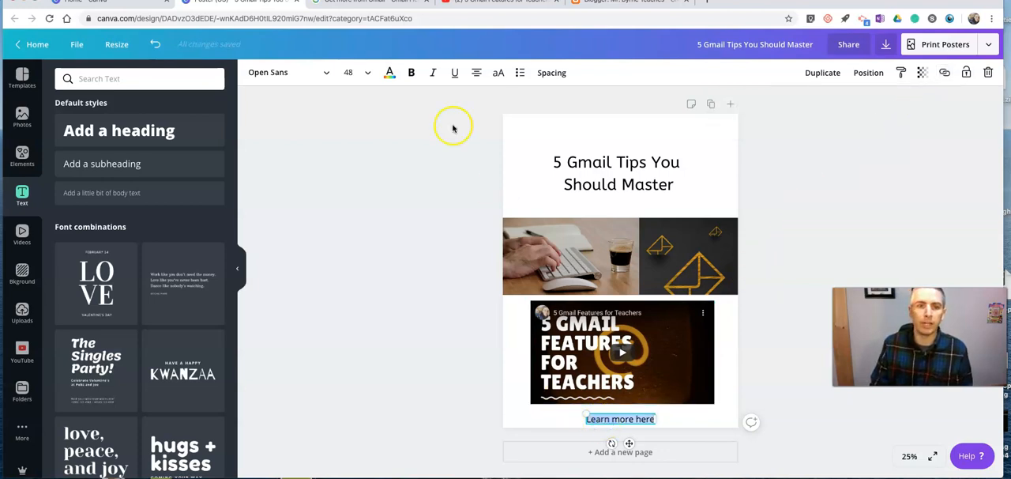
click(389, 73)
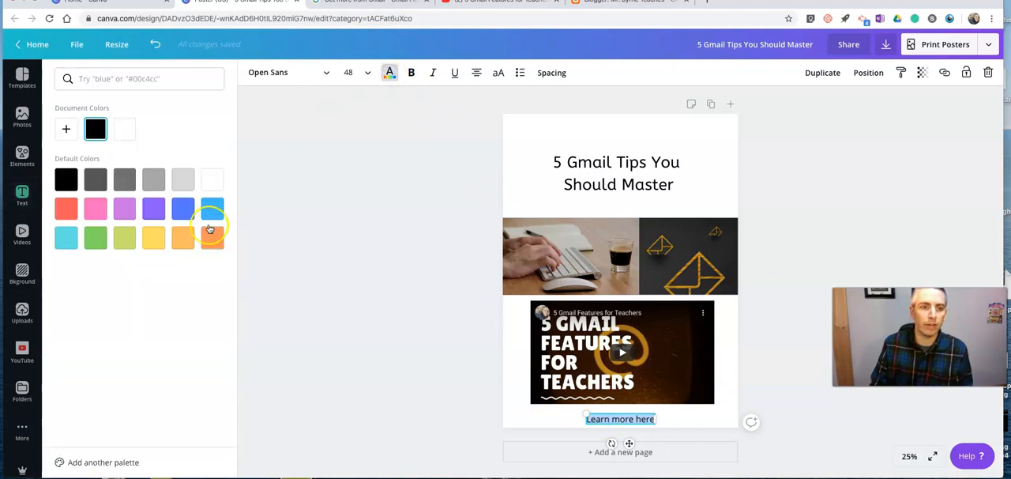
Colour the 'Learn more here' link text with a blue default swatch
click(183, 207)
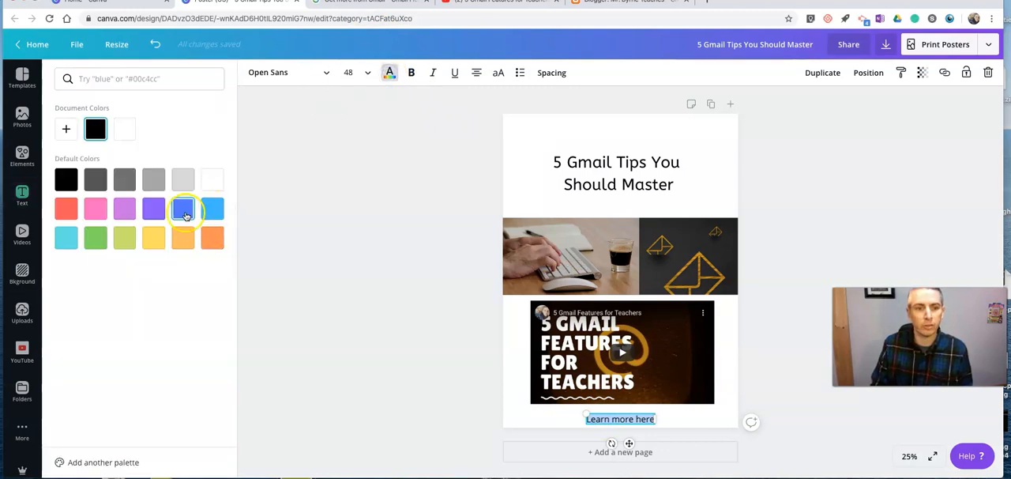
click(21, 196)
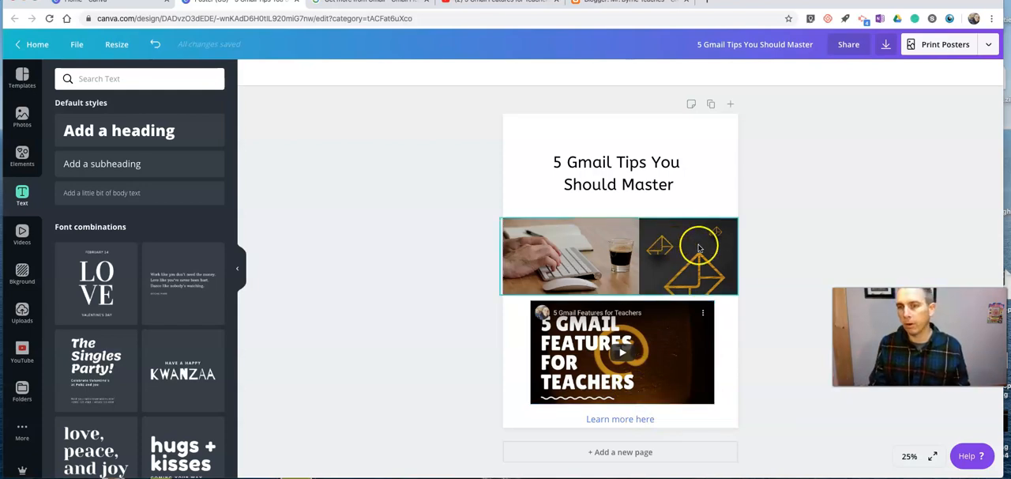
mouse_move(758, 230)
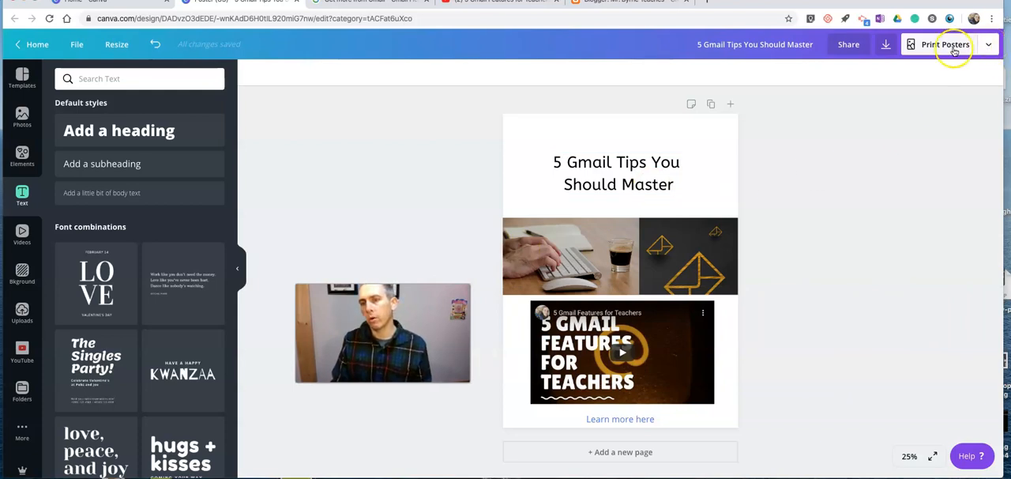
mouse_move(945, 44)
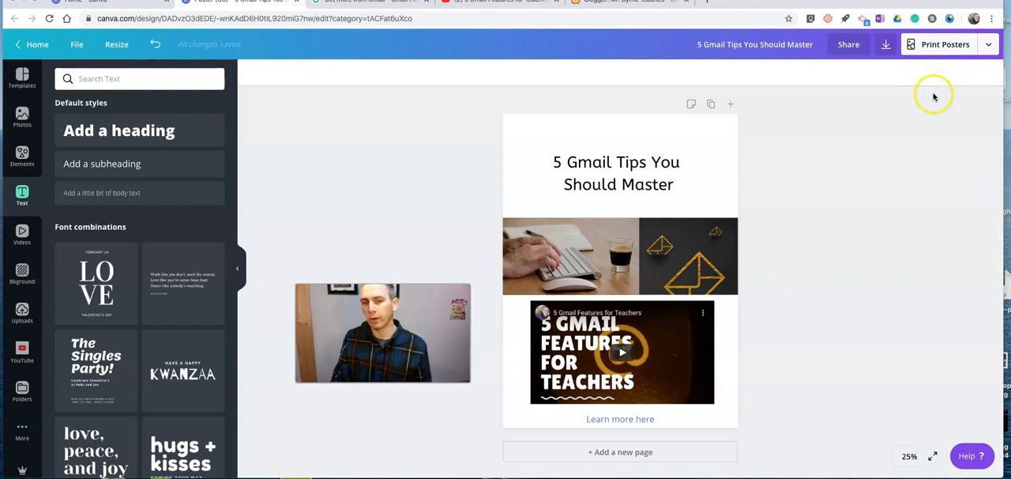
mouse_move(887, 157)
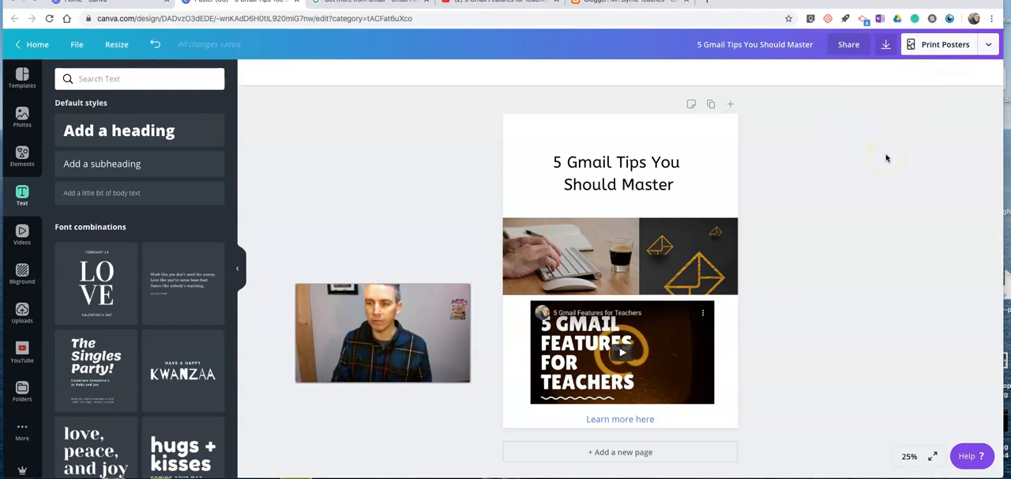
Generate and copy a view-only share link for the poster
click(988, 45)
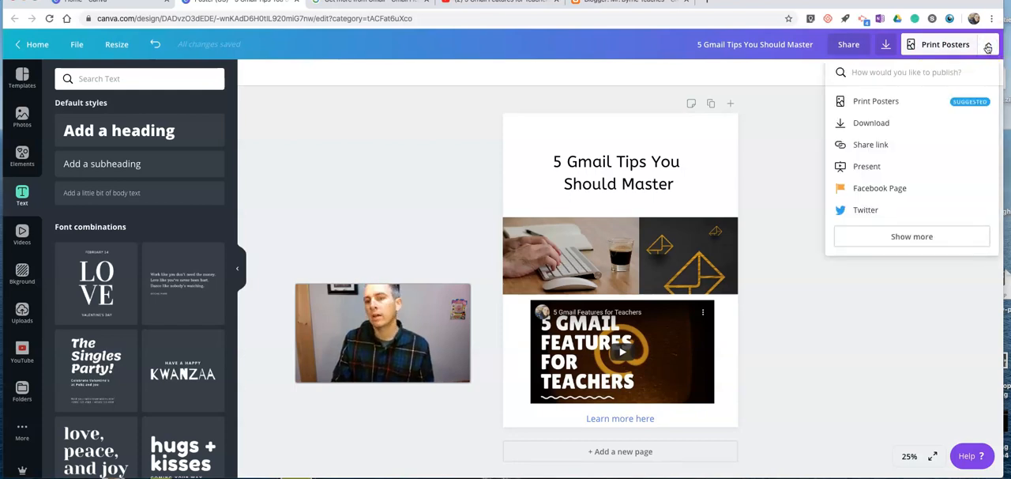
mouse_move(871, 144)
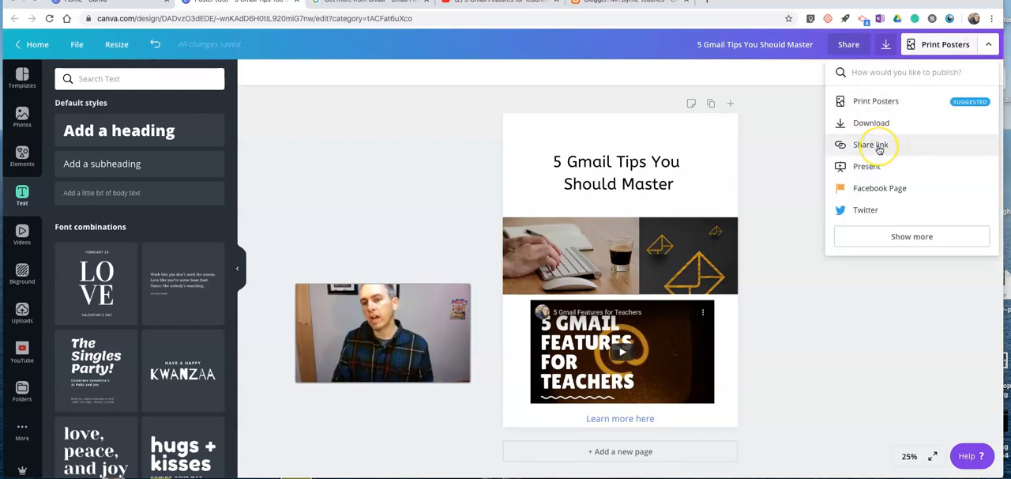
click(872, 144)
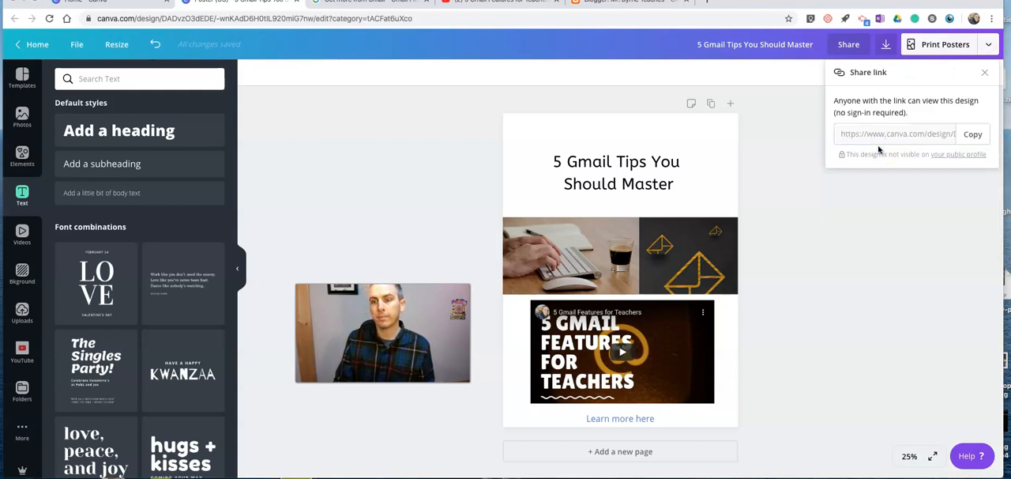
click(972, 133)
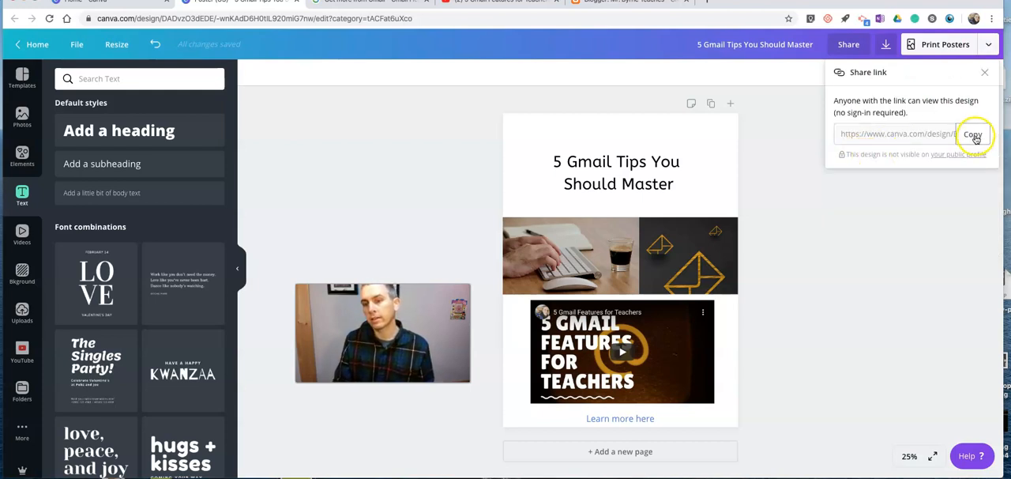
click(972, 134)
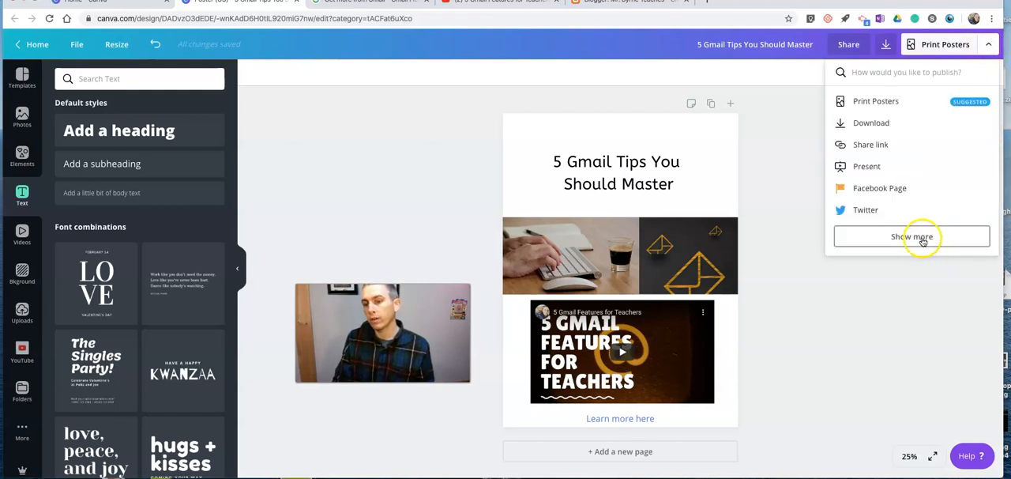
Reveal more publishing options and choose Embed for the poster
click(911, 236)
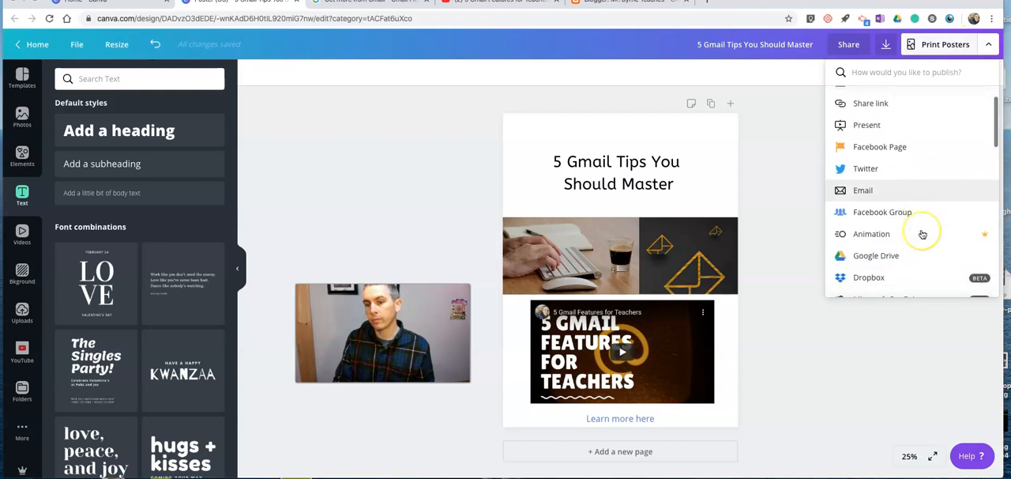
scroll(down, 3)
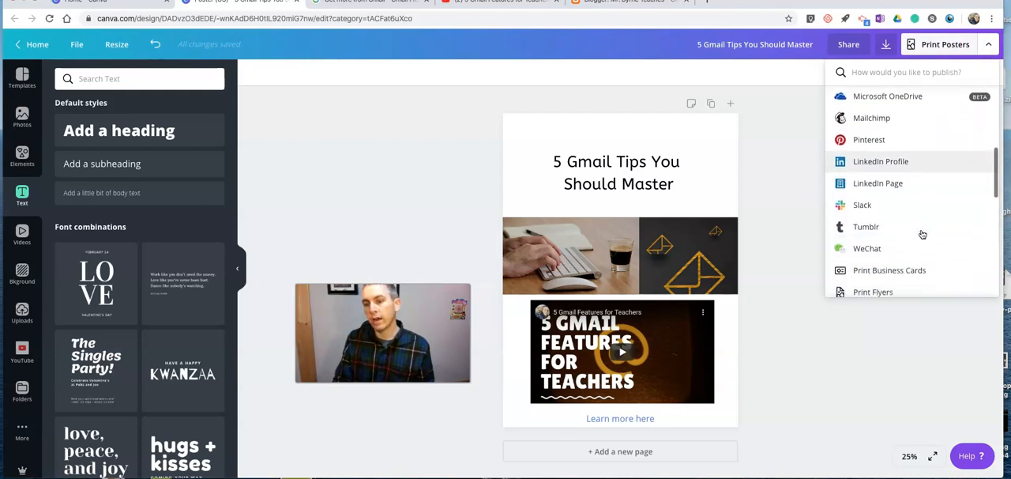
scroll(down, 3)
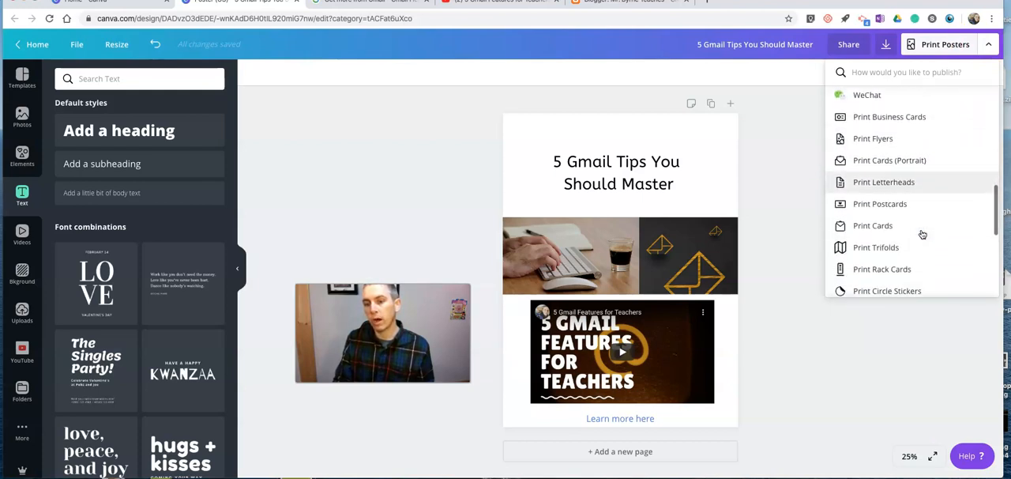
scroll(down, 3)
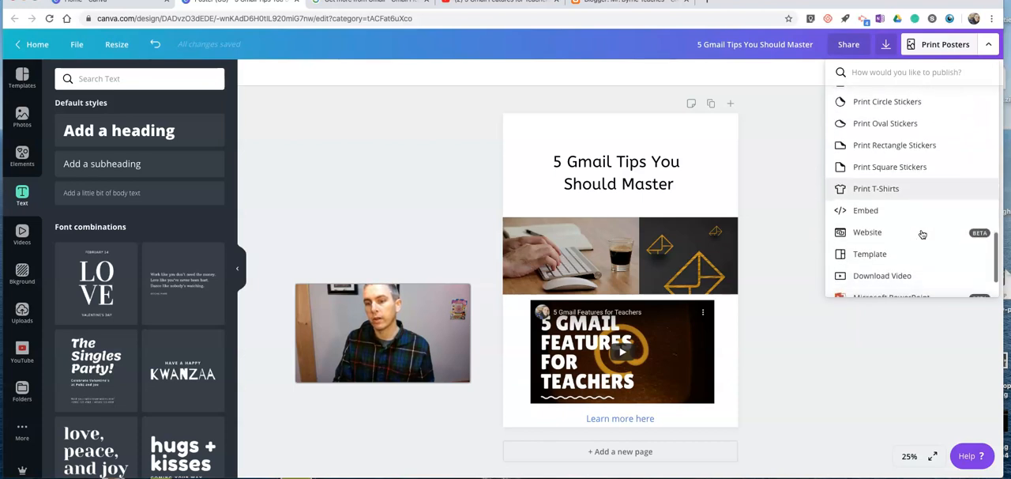
click(866, 210)
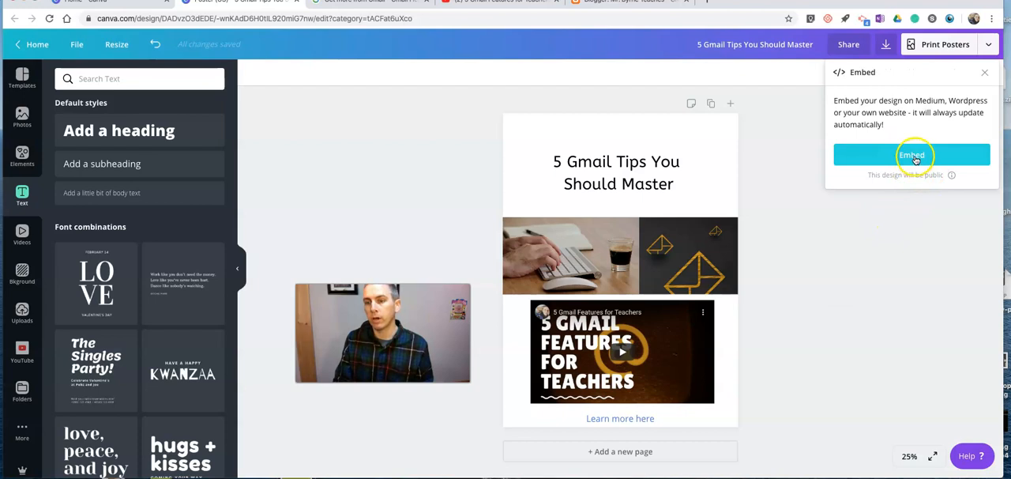
Generate the poster's embed links and copy the HTML embed code
click(911, 154)
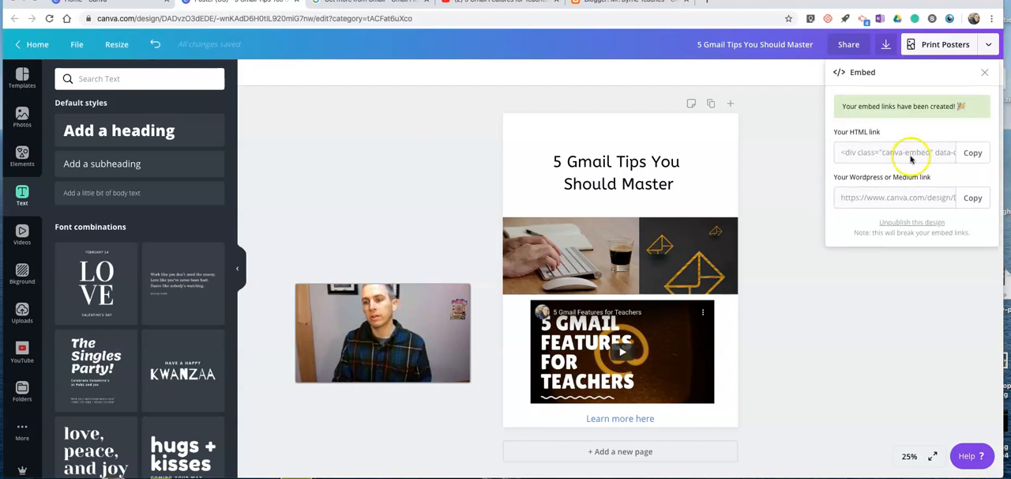
click(972, 152)
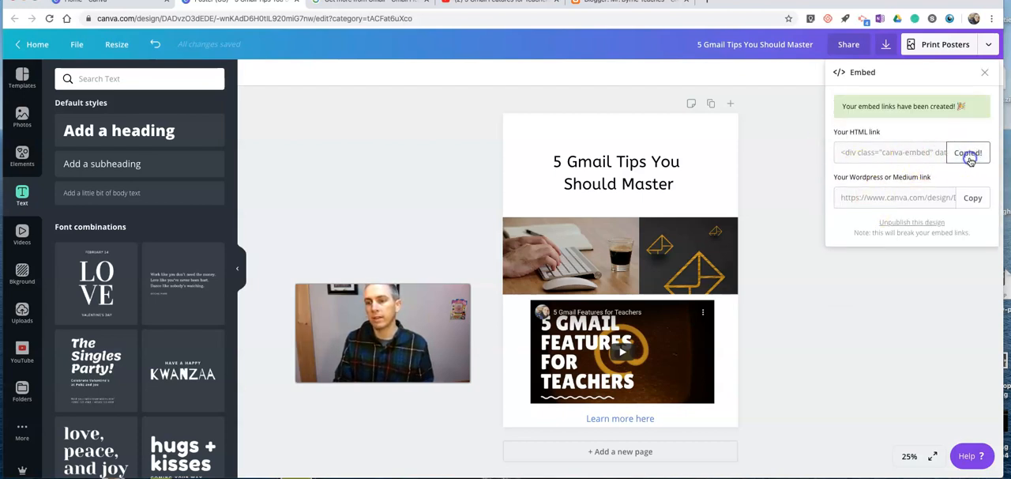
click(967, 153)
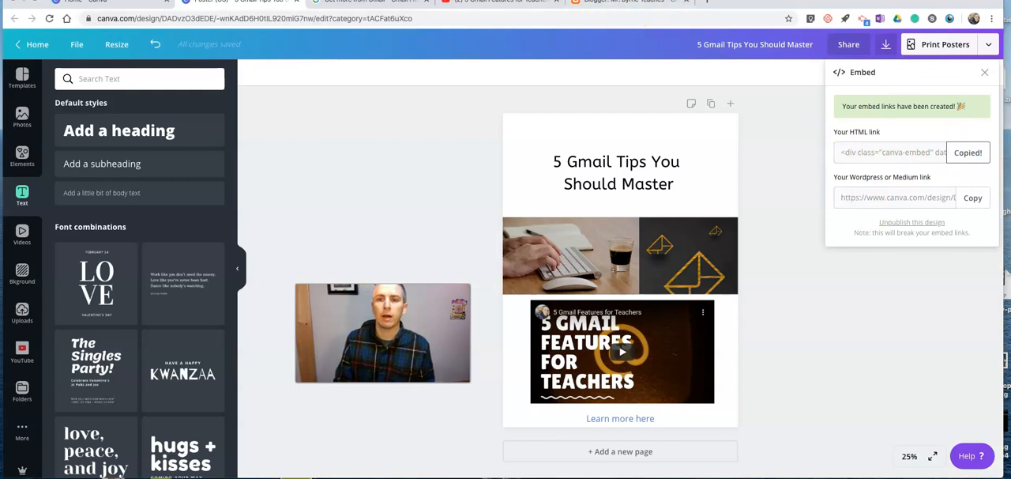
click(624, 2)
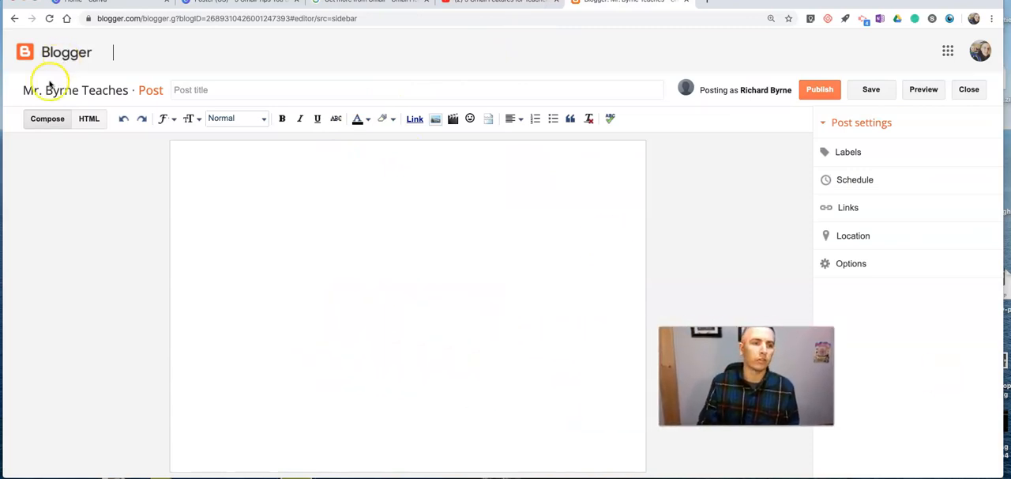
Title the embed-code post 'Sample Poster' and publish it
click(89, 119)
text(S)
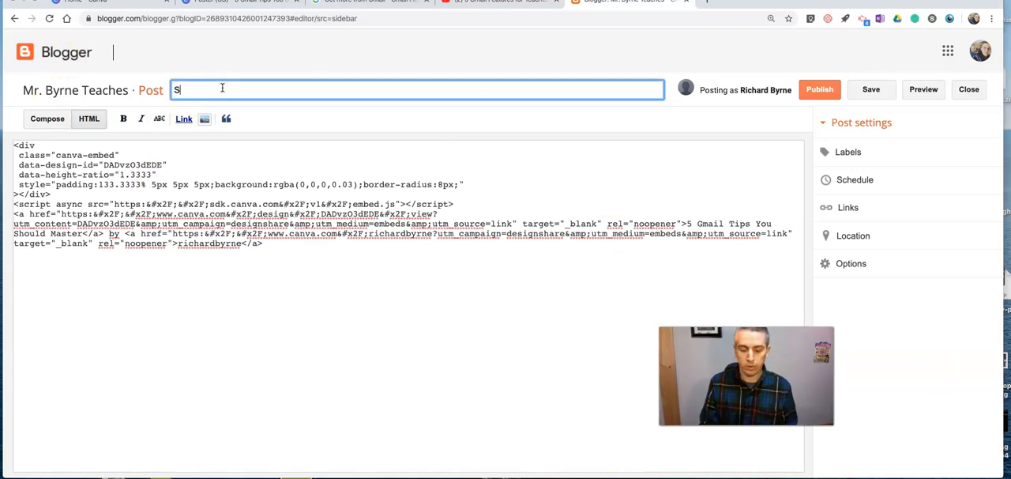
text(ample Poster)
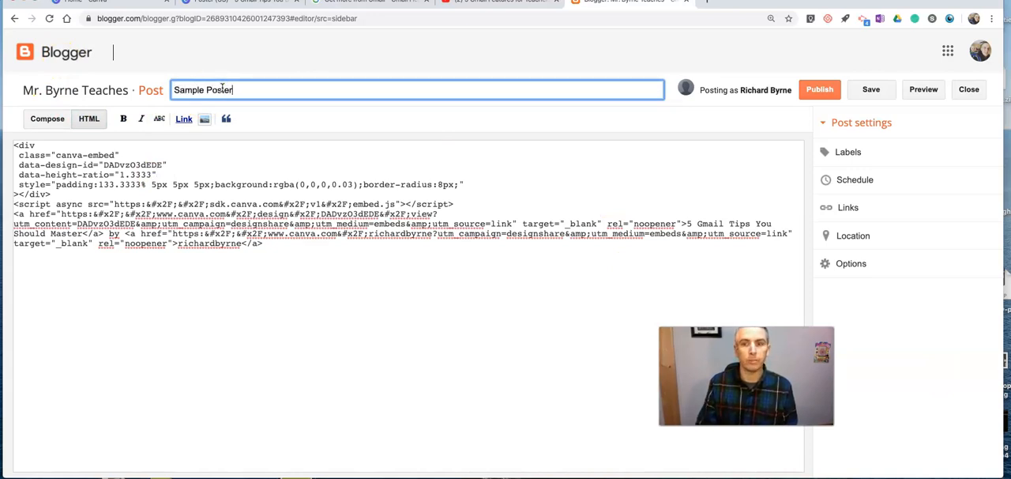
click(819, 89)
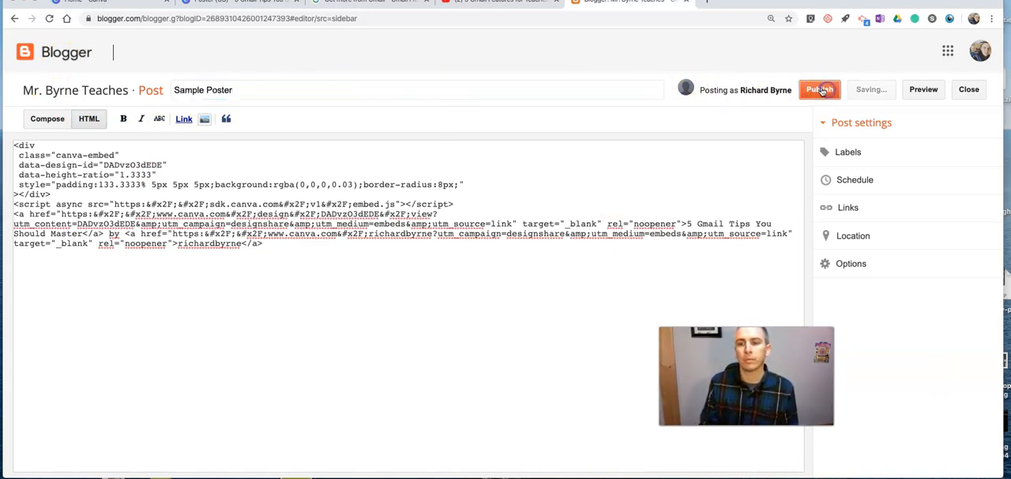
click(819, 90)
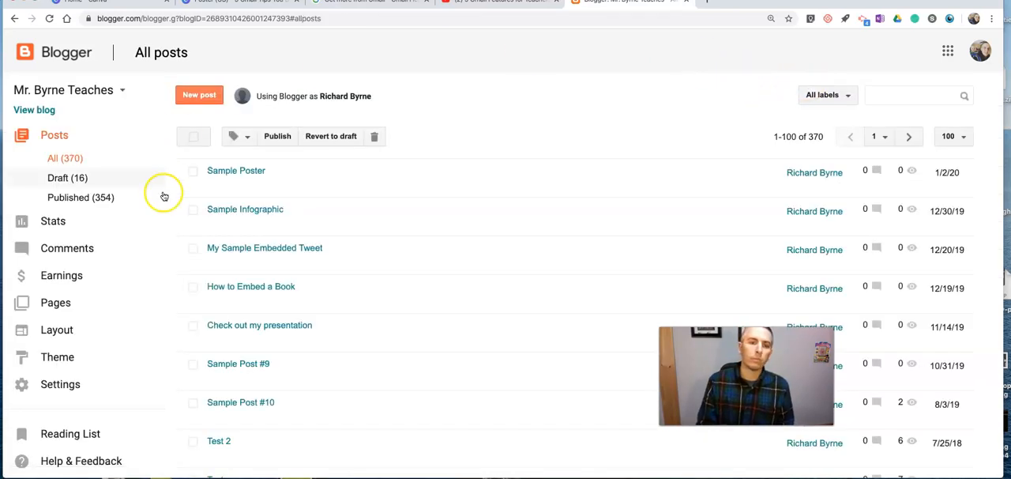
View the published Sample Poster post from the All posts list
click(236, 170)
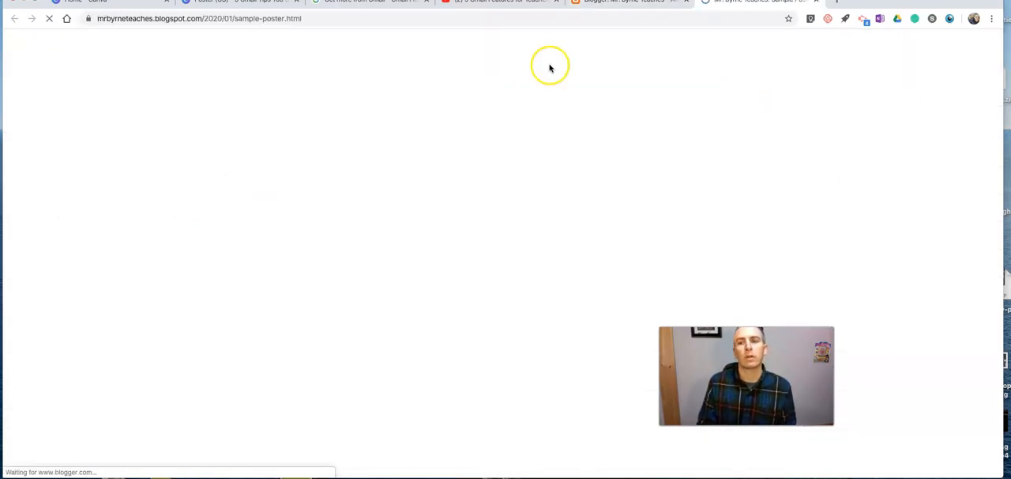
mouse_move(396, 252)
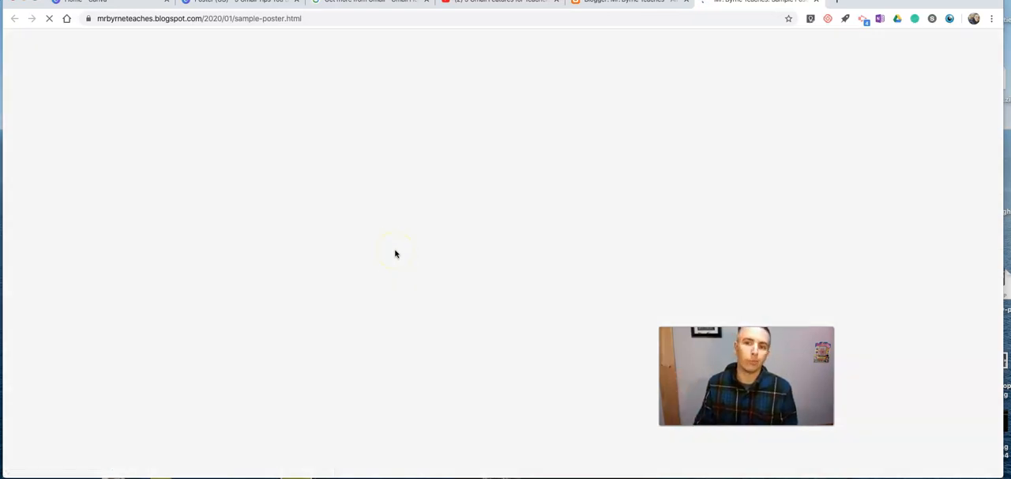
mouse_move(440, 189)
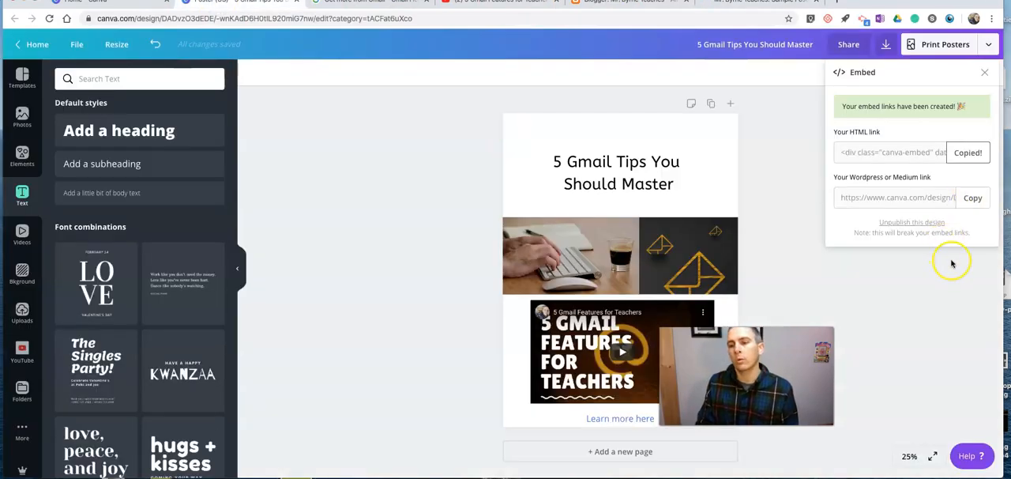
Choose Website from the list of publishing options for the poster
click(988, 44)
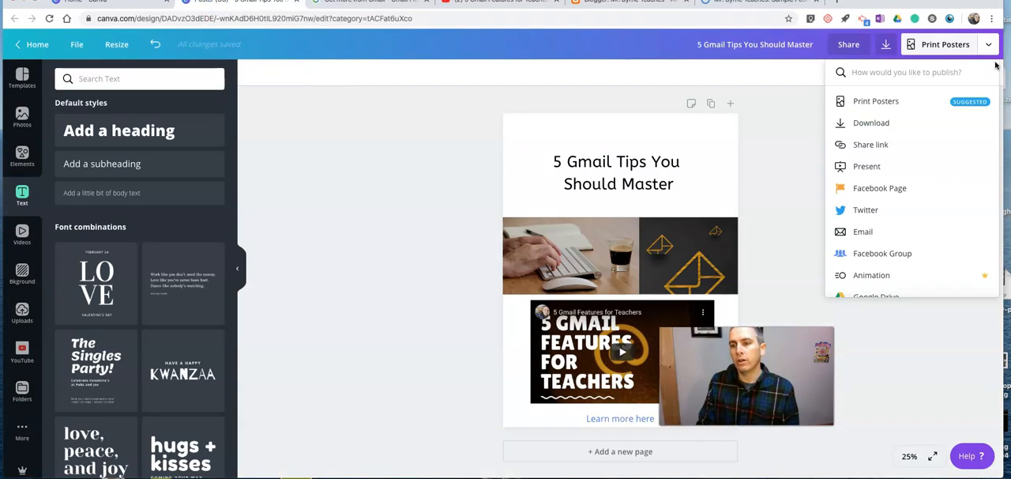
mouse_move(903, 244)
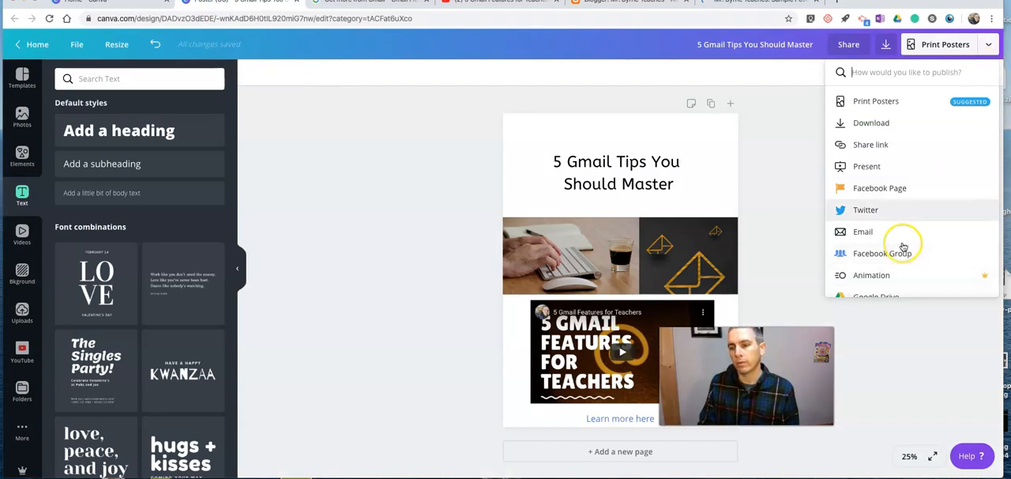
scroll(down, 3)
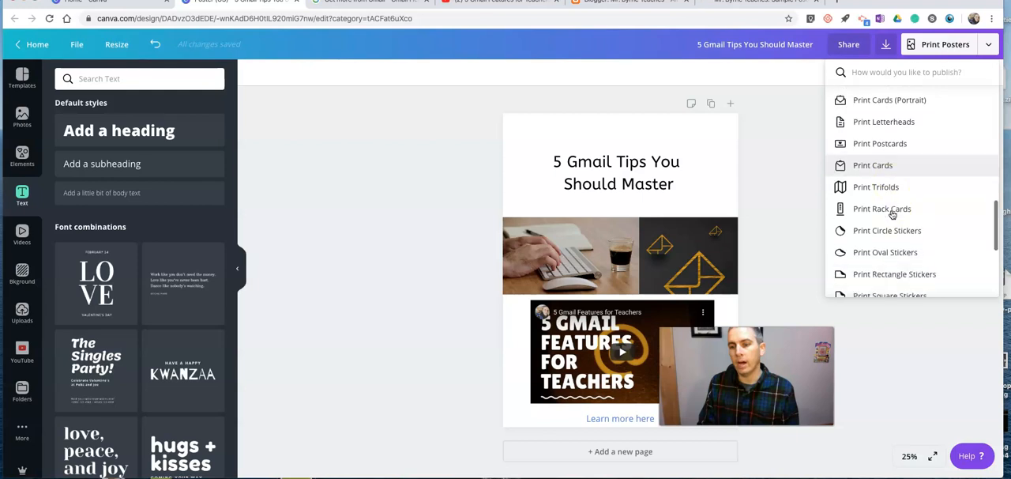
scroll(down, 3)
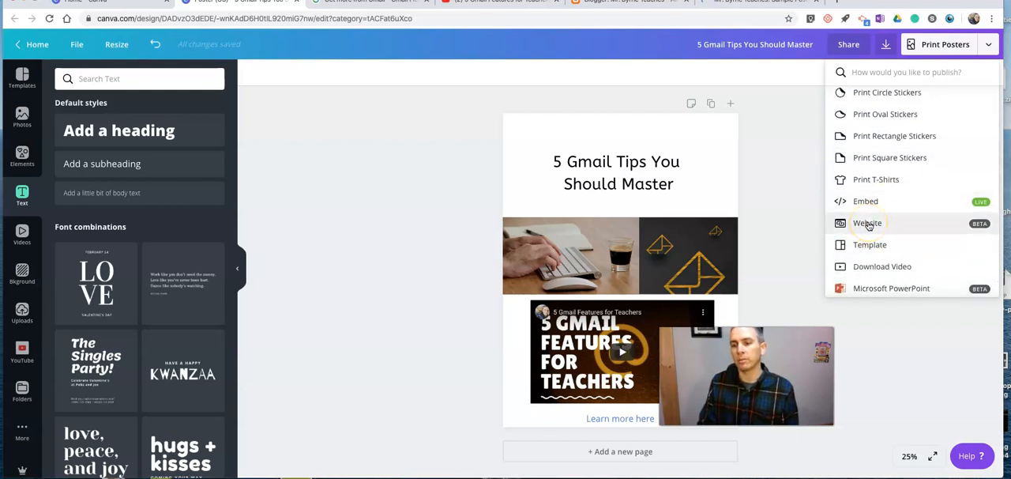
click(867, 222)
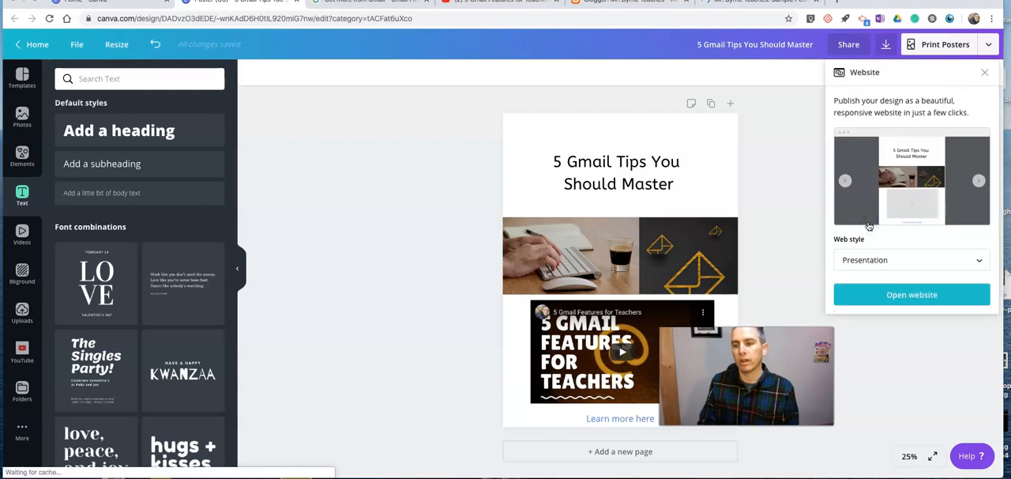
Try the web styles and settle on Classic navigation
click(912, 259)
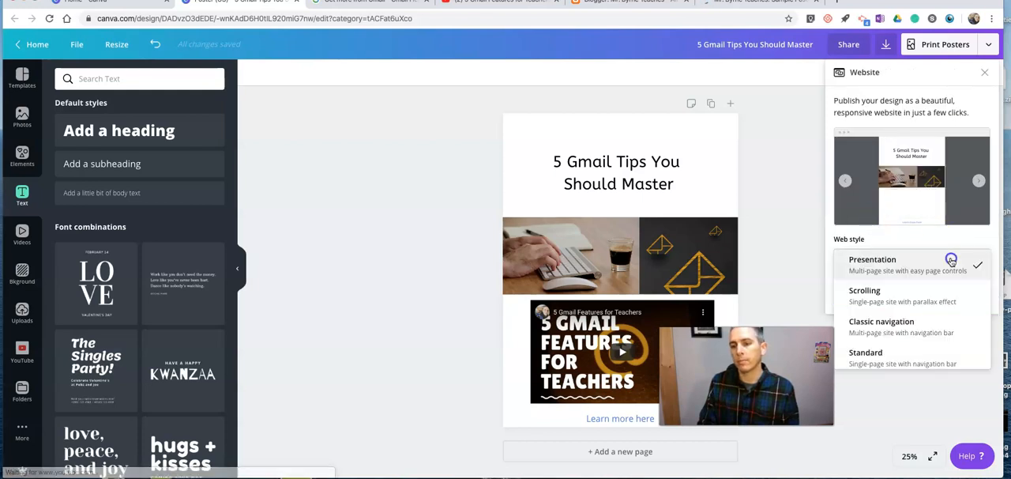
mouse_move(888, 295)
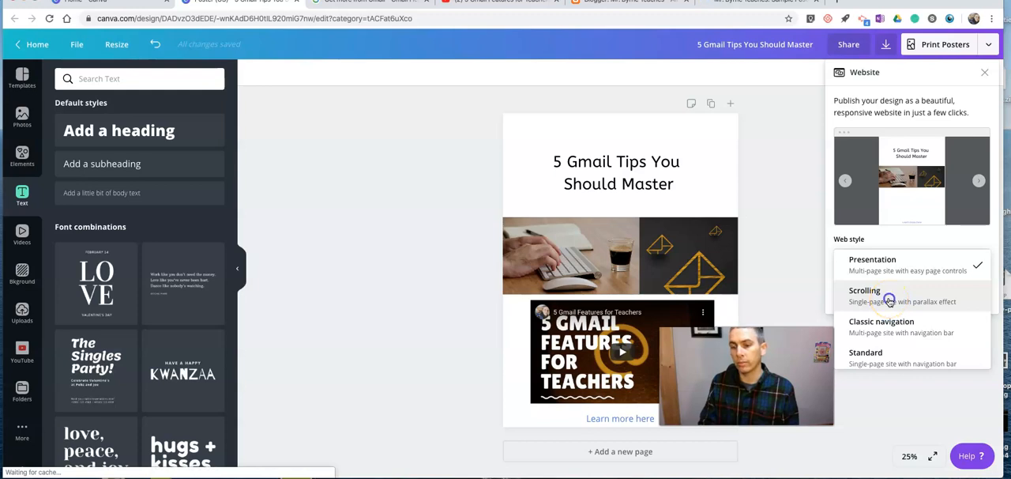
click(864, 295)
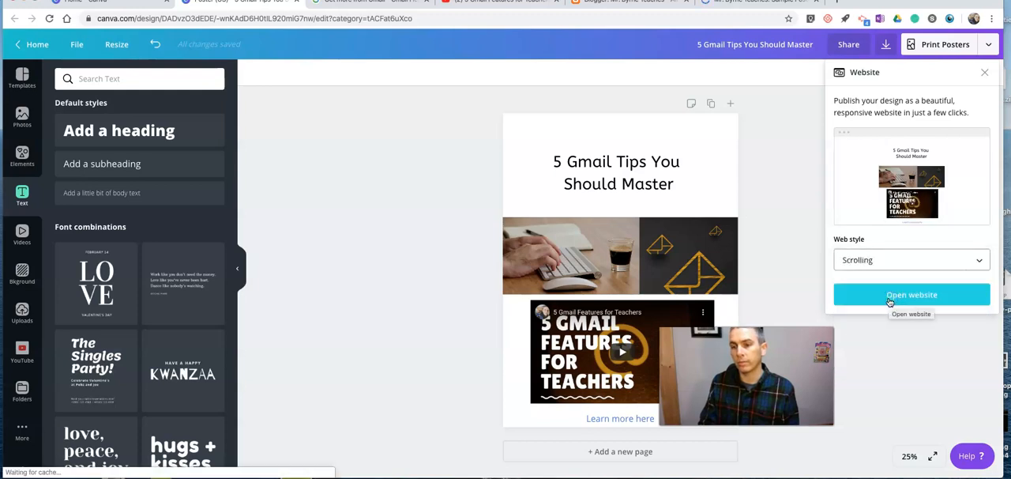
click(910, 259)
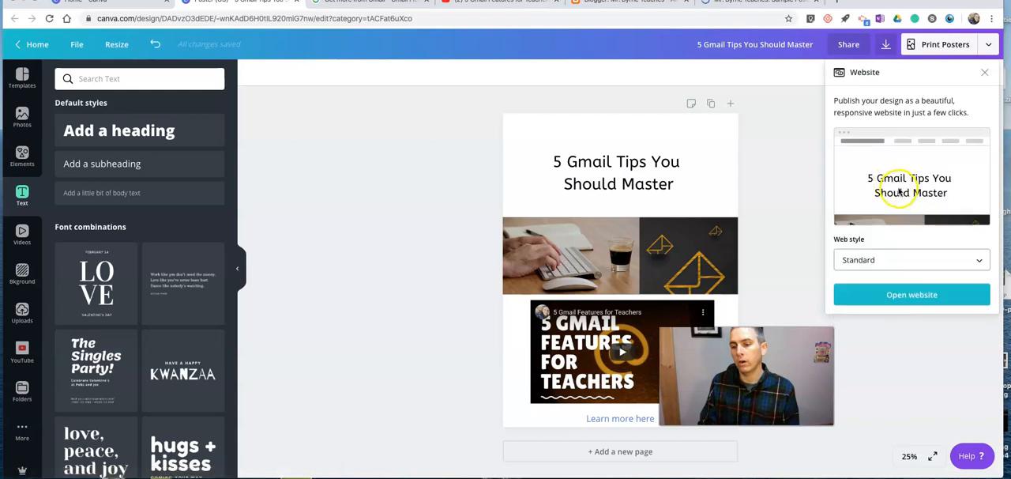
click(911, 259)
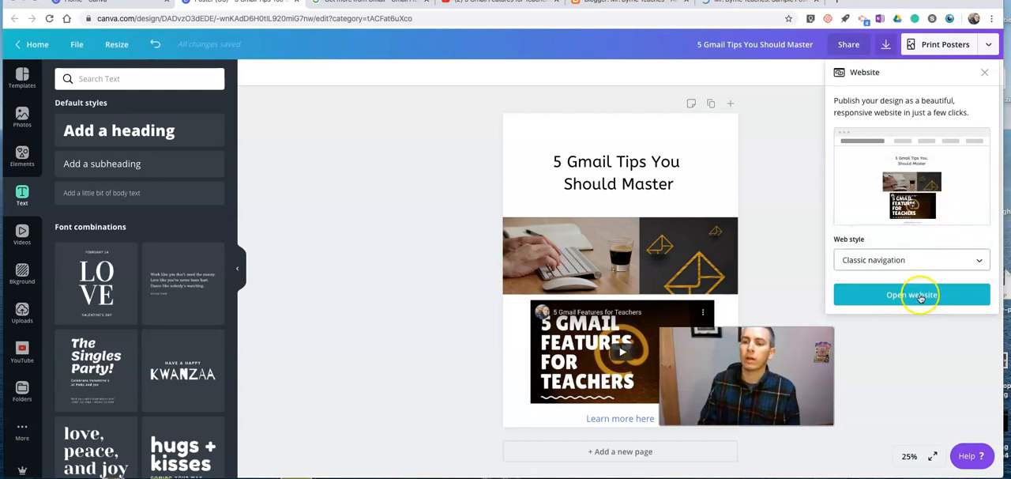
mouse_move(422, 101)
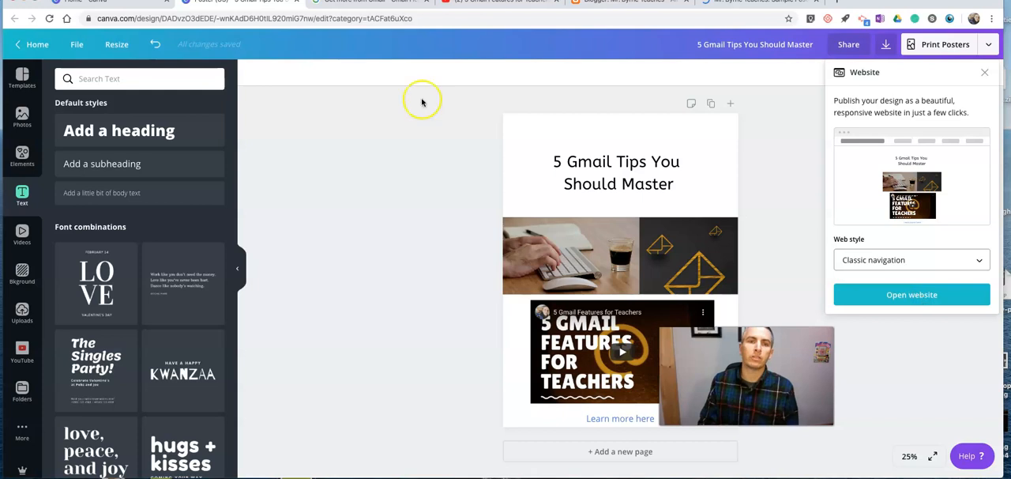
mouse_move(421, 101)
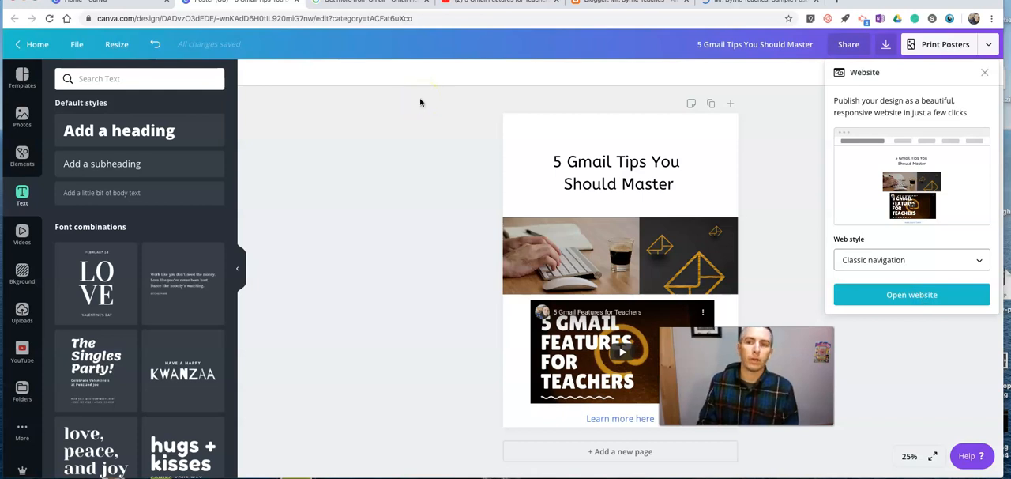
Open the live website, play the top clip, and follow 'Learn more here'
click(911, 294)
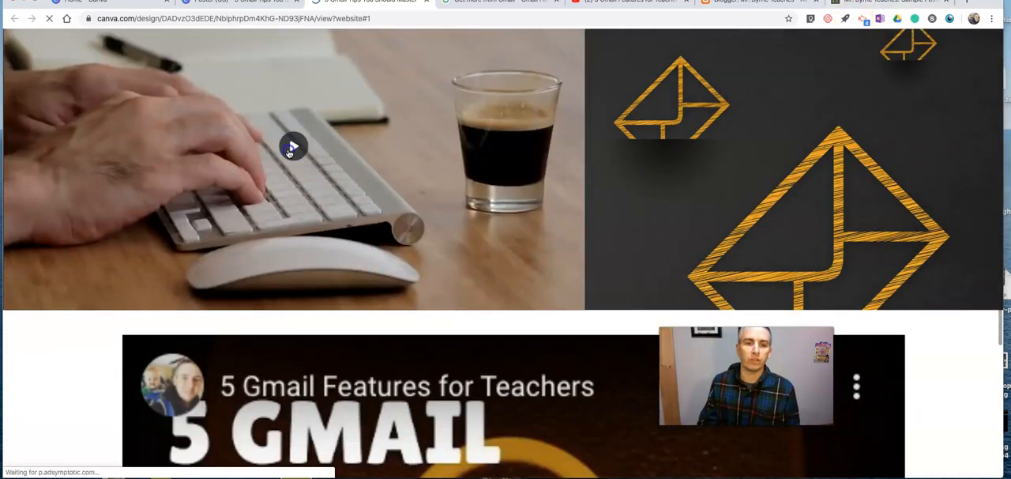
click(293, 147)
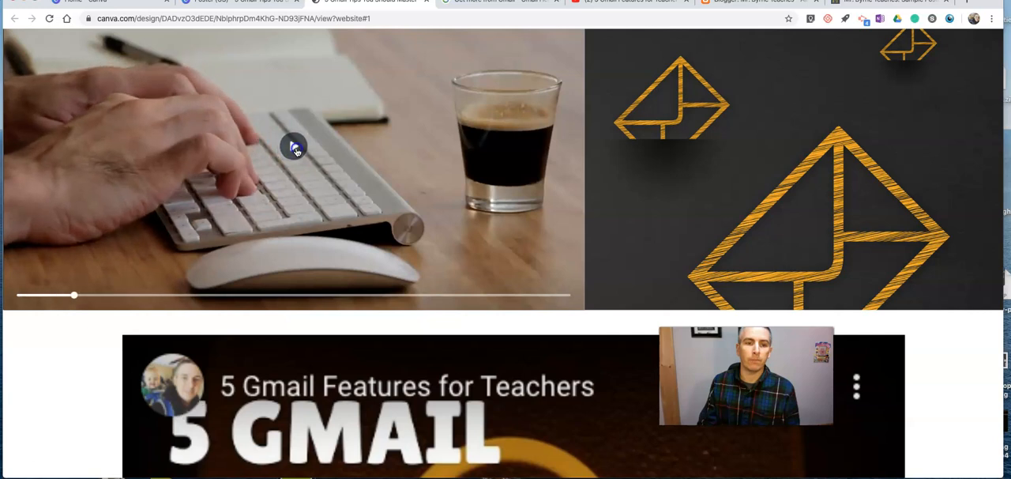
scroll(down, 3)
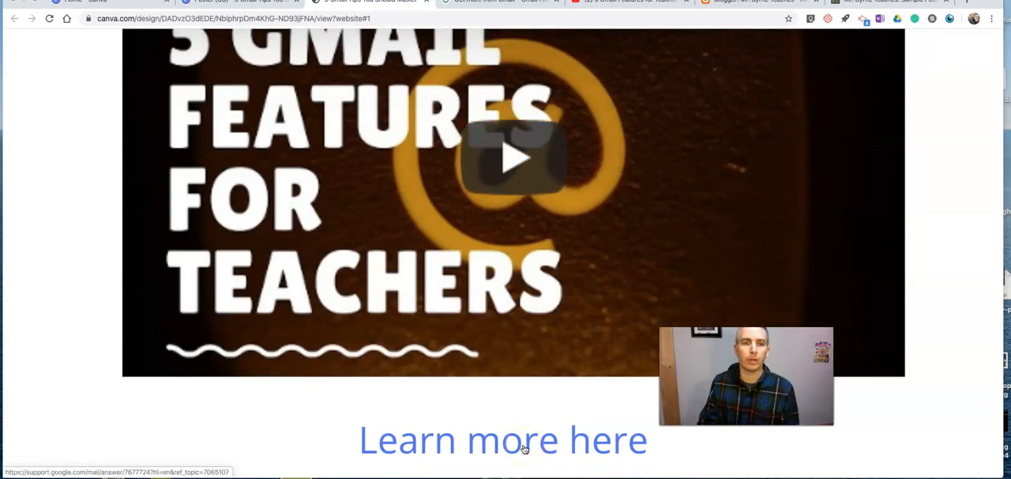
click(503, 439)
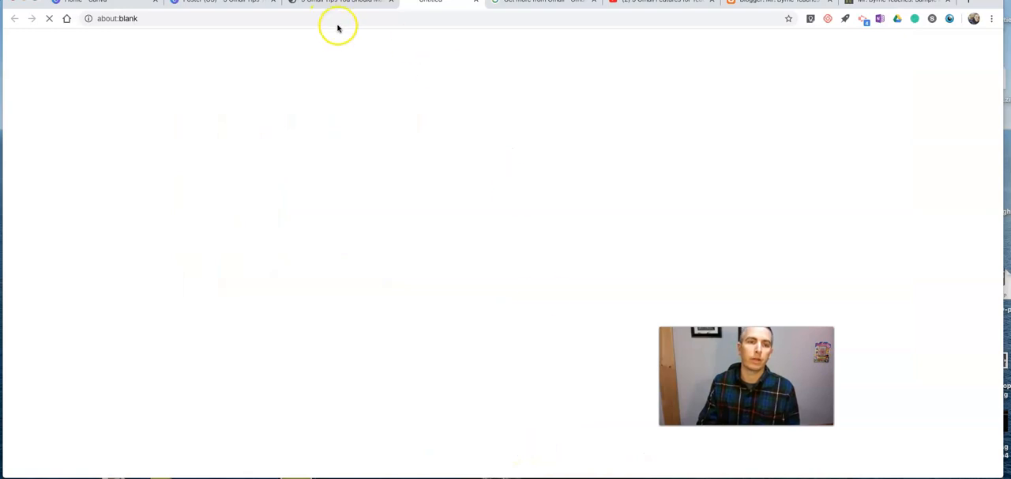
mouse_move(488, 12)
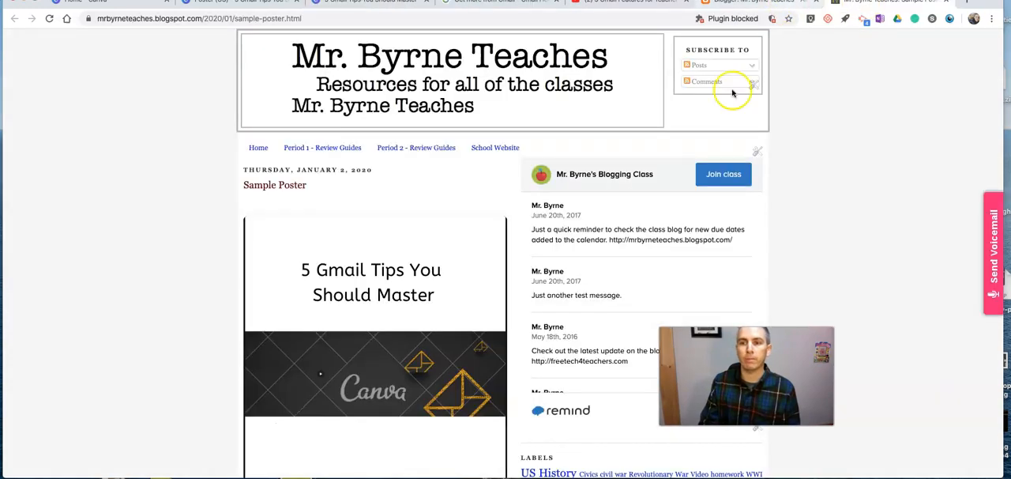
Scroll through the Sample Poster blog post, then return to the Canva editor
scroll(down, 3)
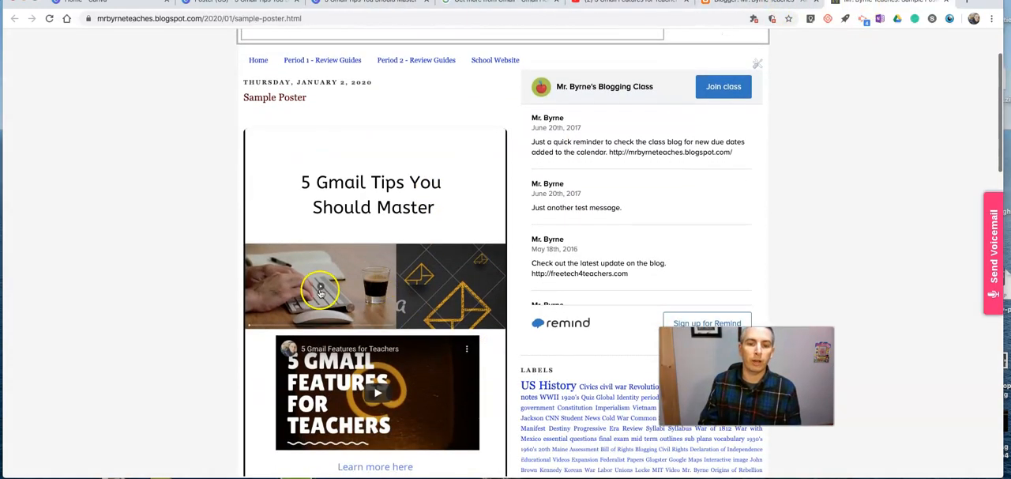
scroll(down, 3)
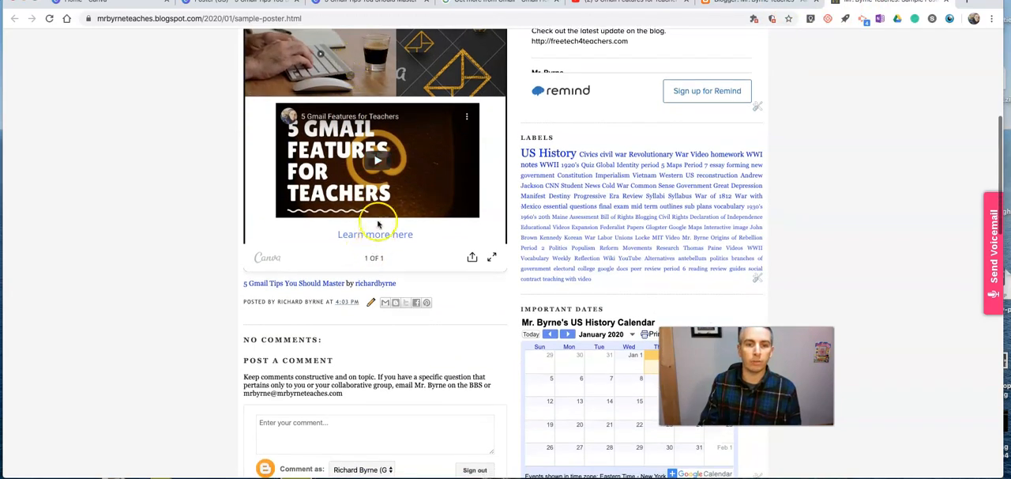
mouse_move(327, 59)
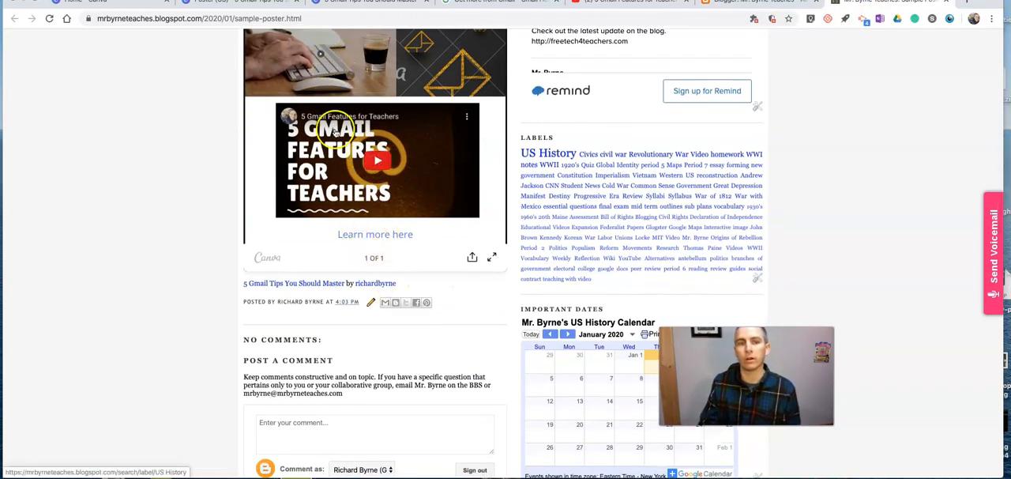
click(213, 2)
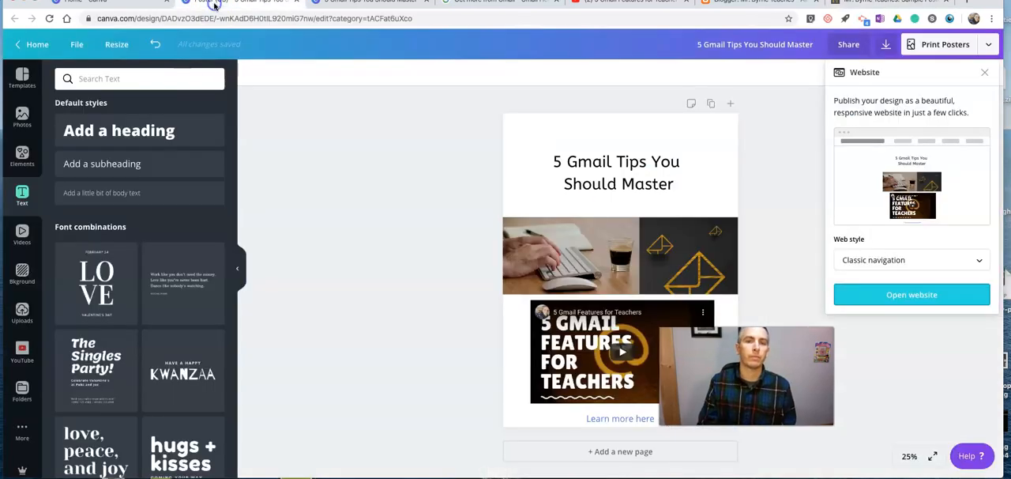
mouse_move(976, 83)
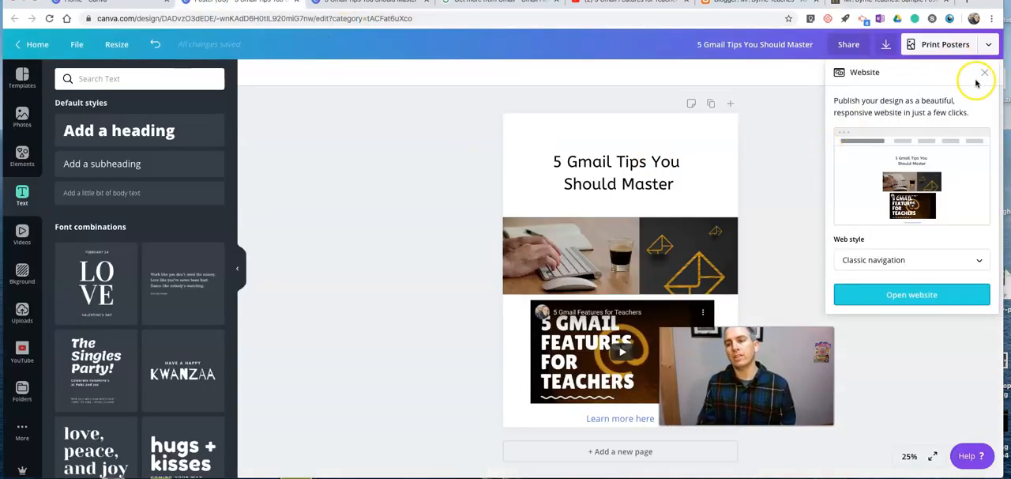
Close the Website publishing panel
click(984, 72)
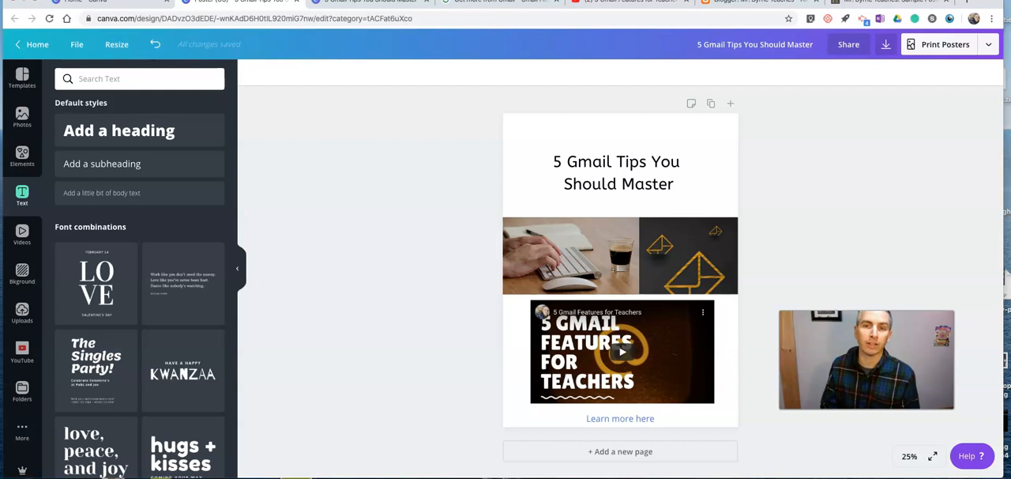
mouse_move(817, 255)
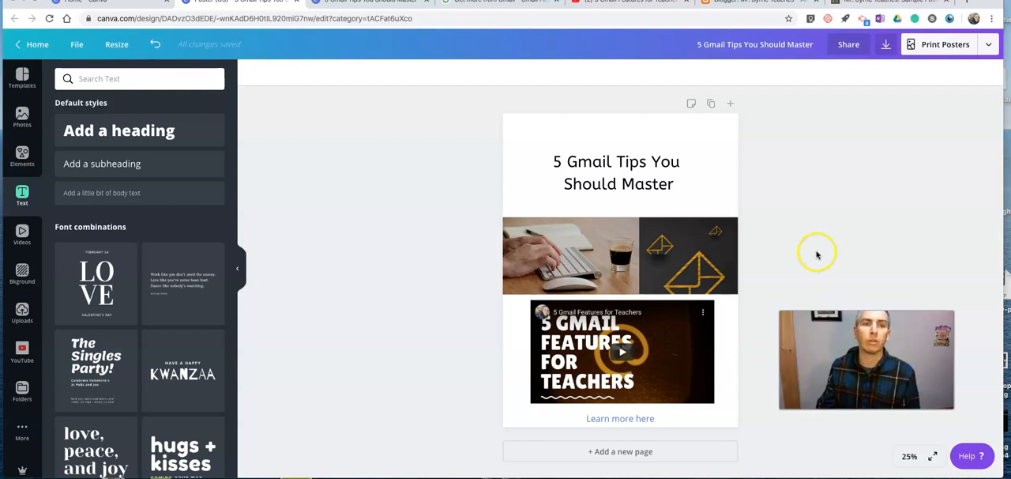